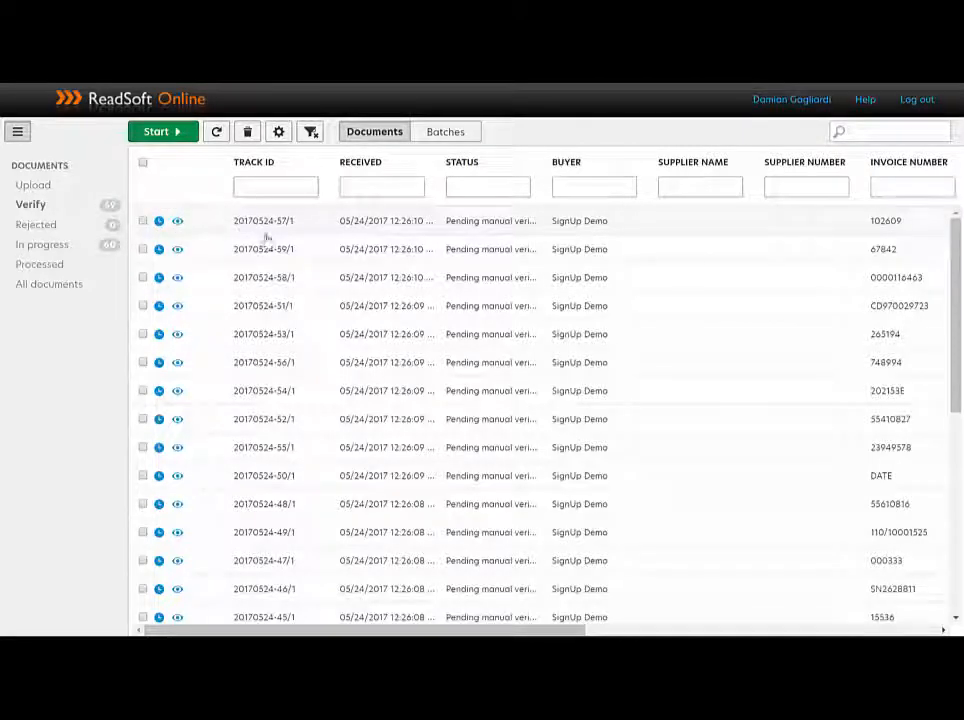
mouse_move(380, 248)
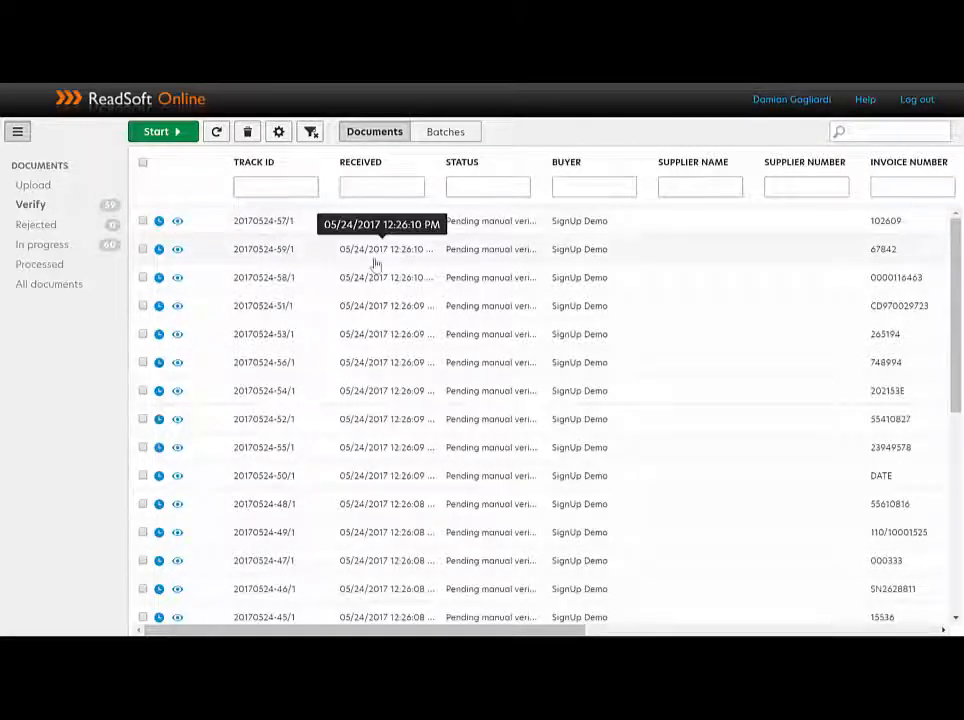
mouse_move(598, 264)
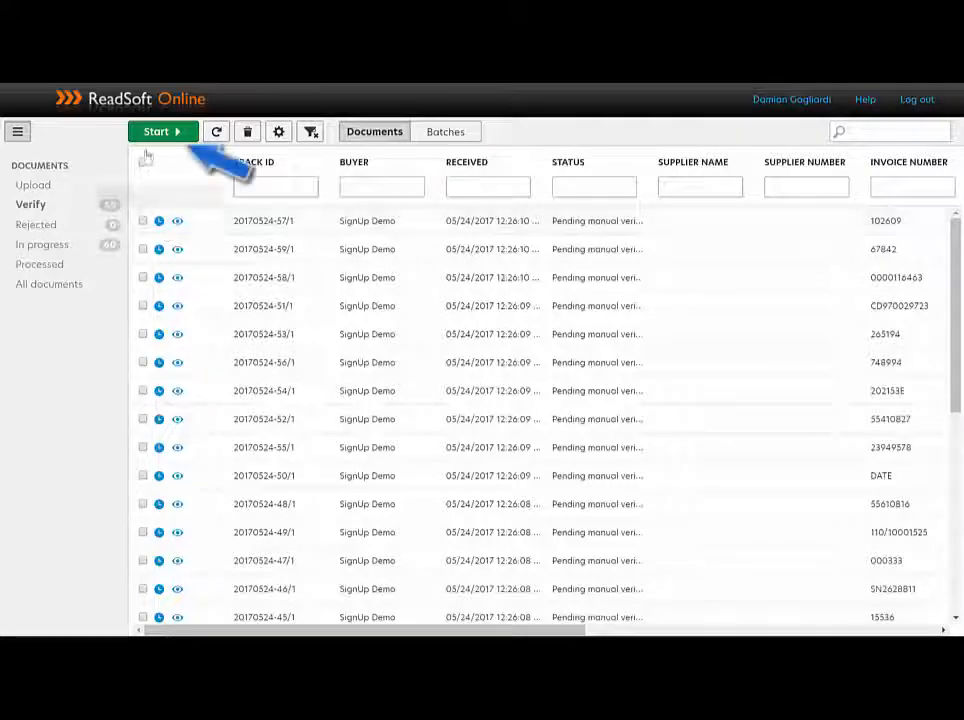
Start verifying the first pending document, the scanned Apta invoice.
click(156, 132)
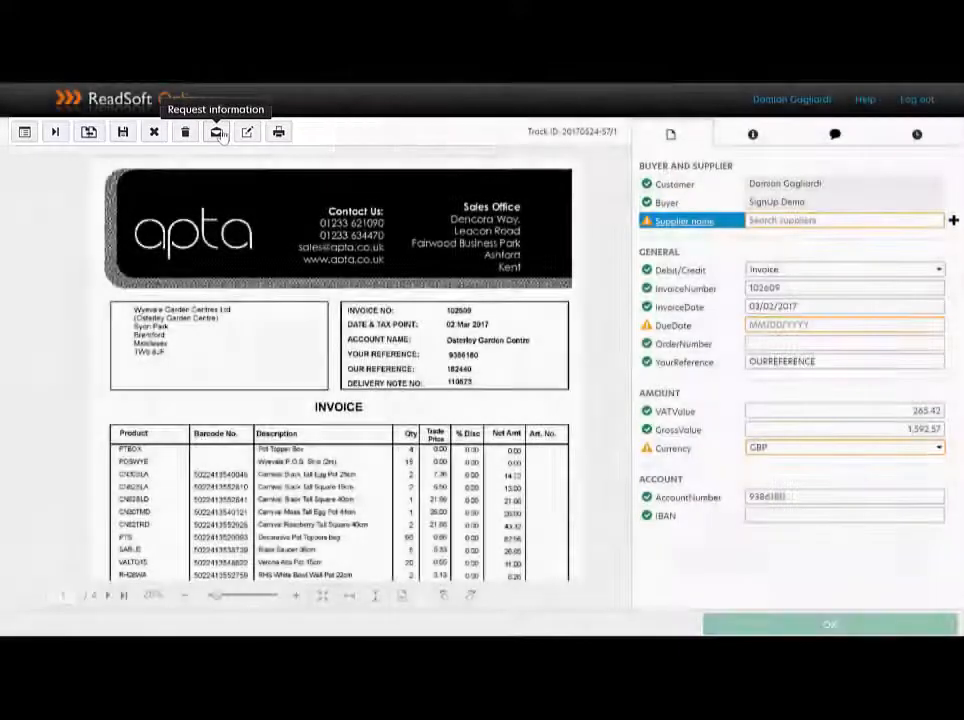
Cancel the Request information form and enter 'Apta' in the supplier name search.
click(216, 132)
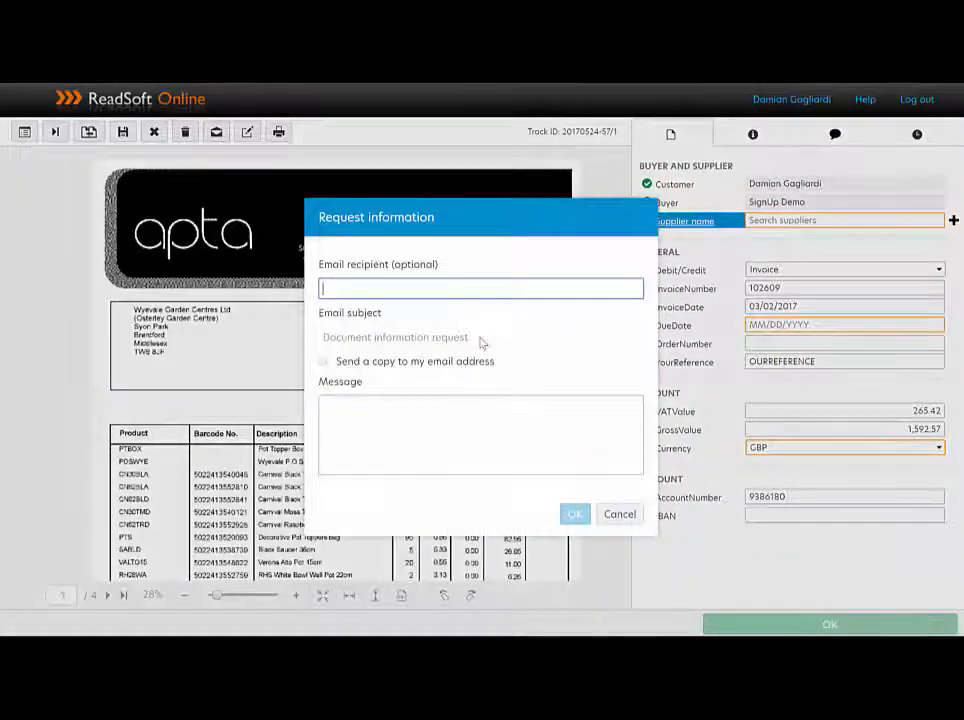
click(620, 512)
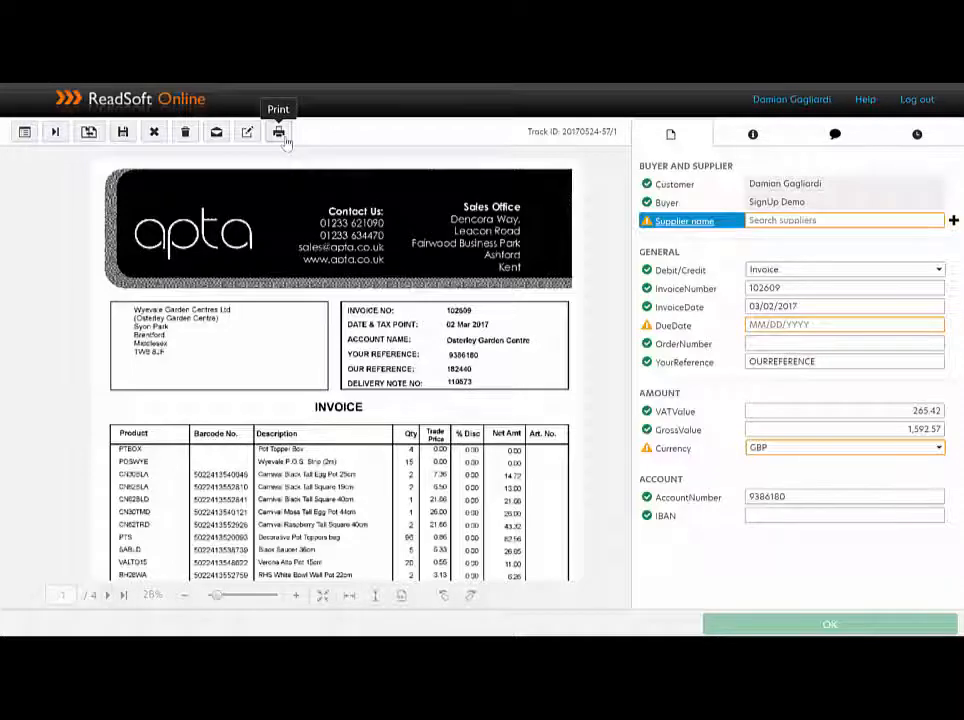
text(Apta)
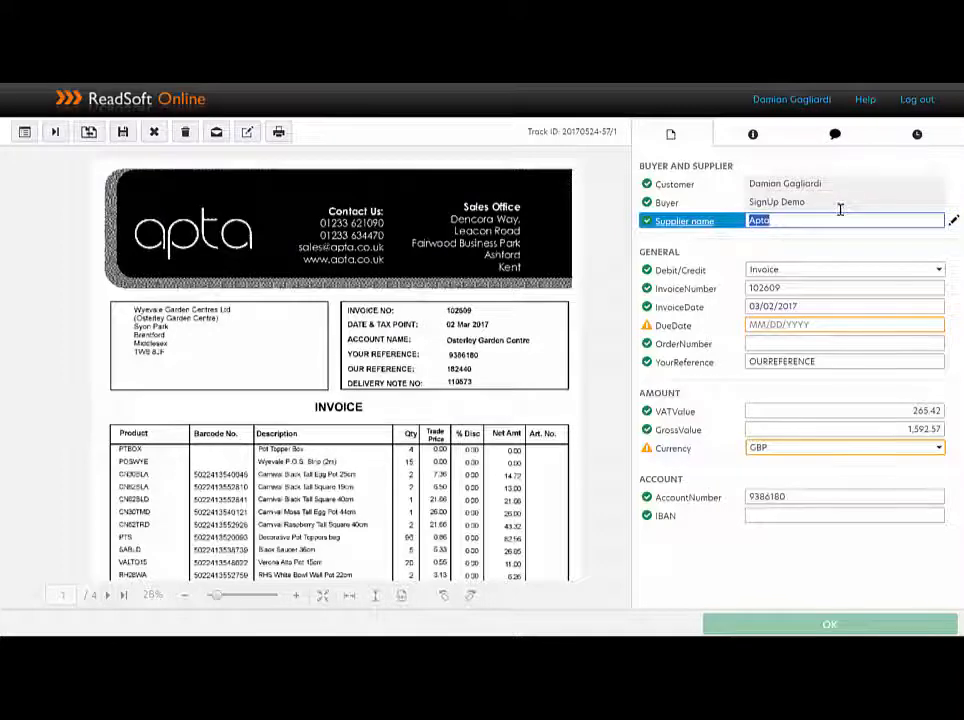
Accept Apta as the invoice supplier and move to the empty OrderNumber field.
click(844, 288)
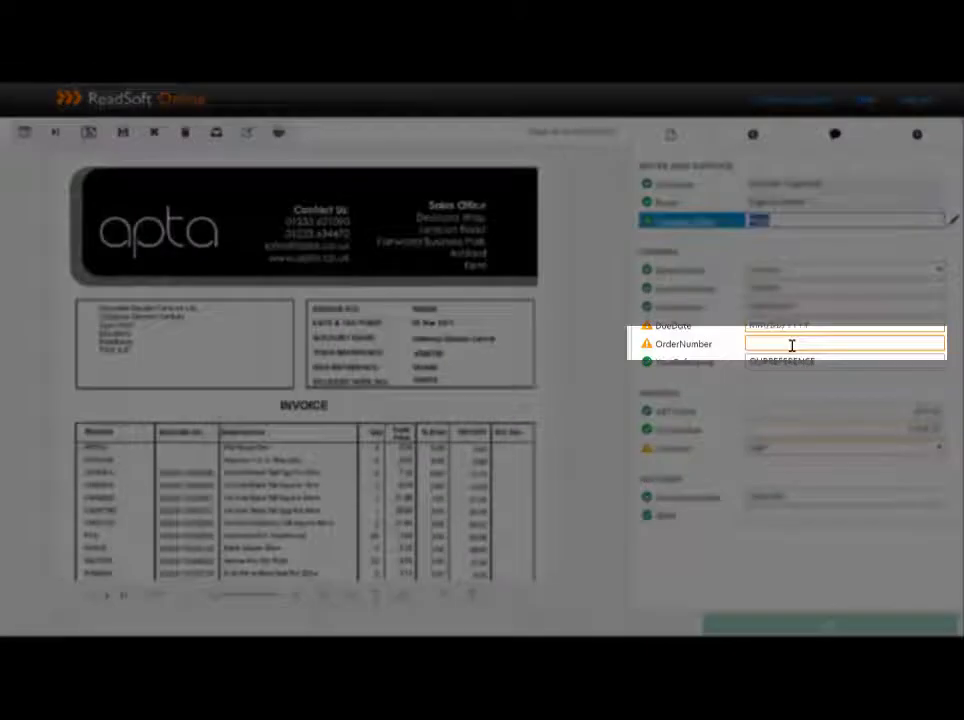
click(844, 344)
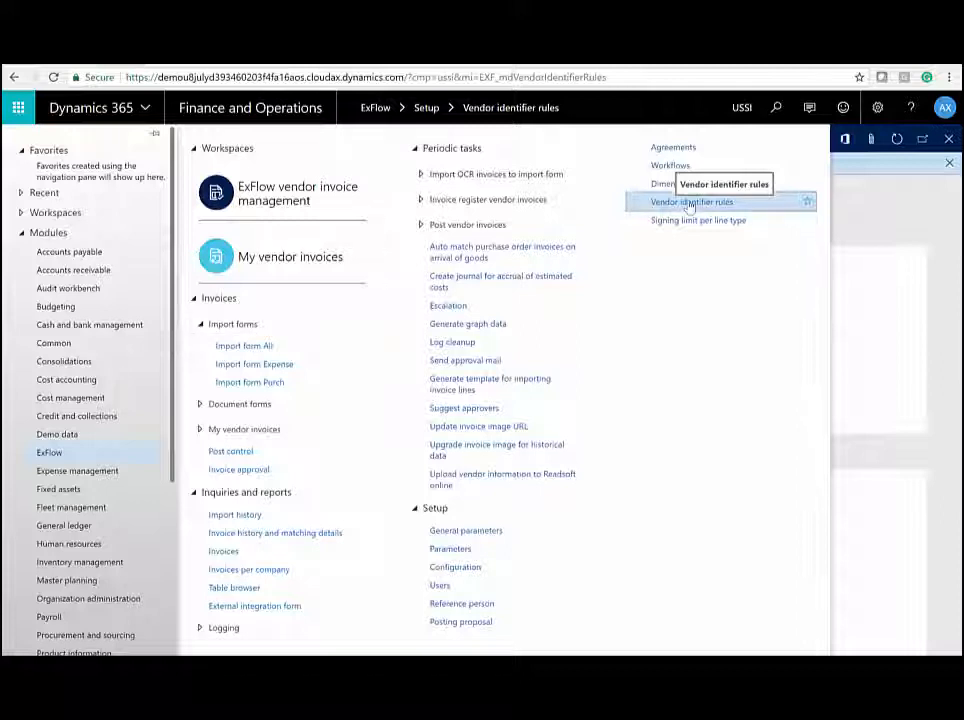
Show the ExFlow import form grid without the side-by-side invoice image and bring up View invoice.
click(692, 200)
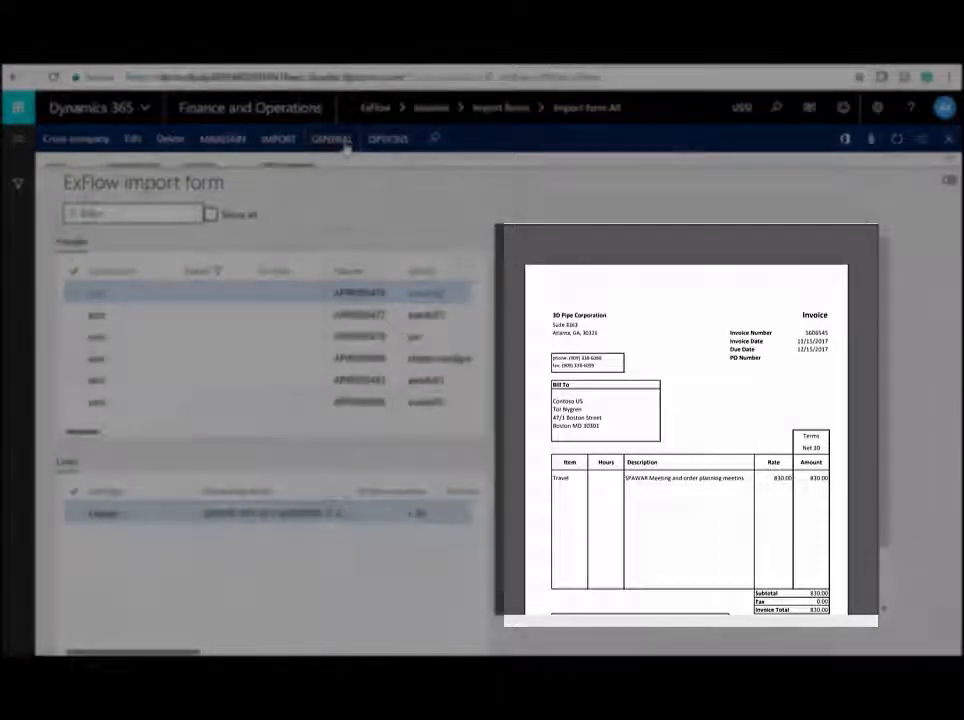
click(332, 138)
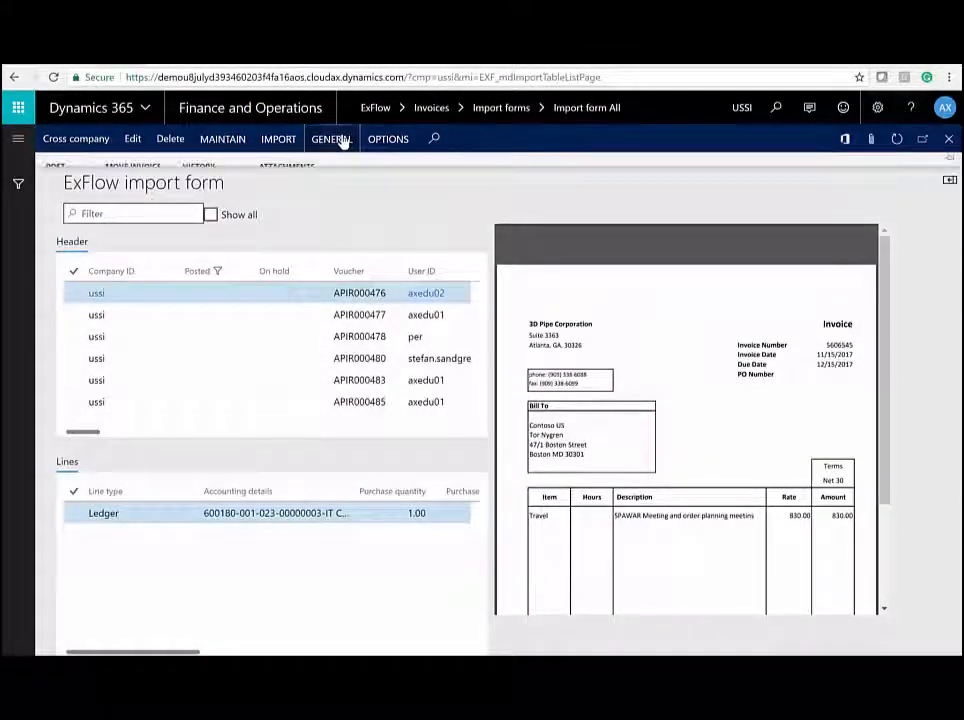
click(332, 138)
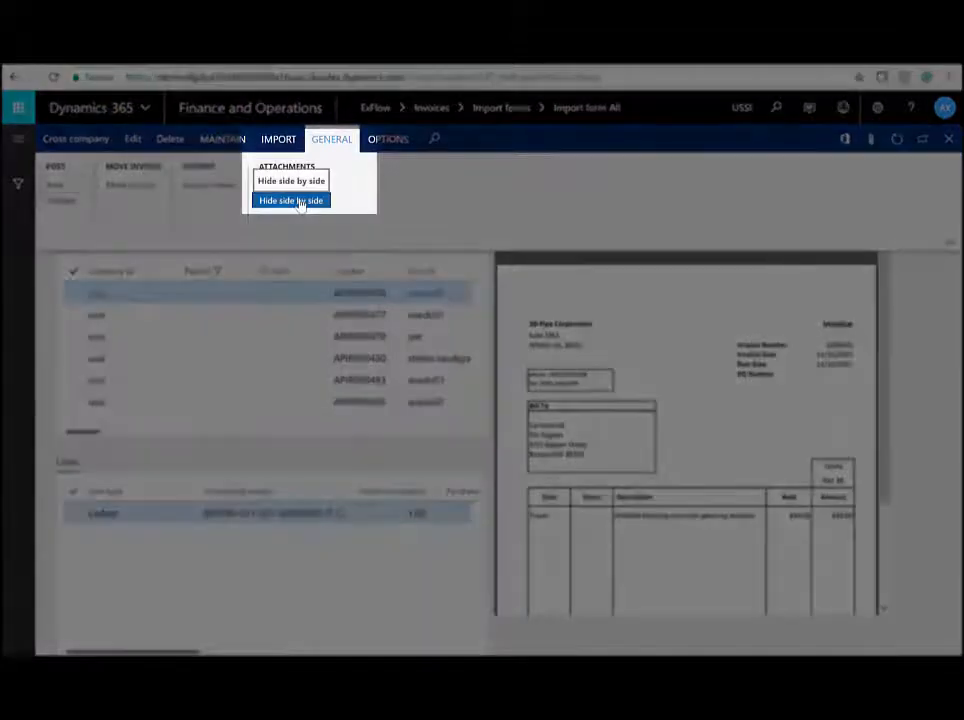
click(292, 200)
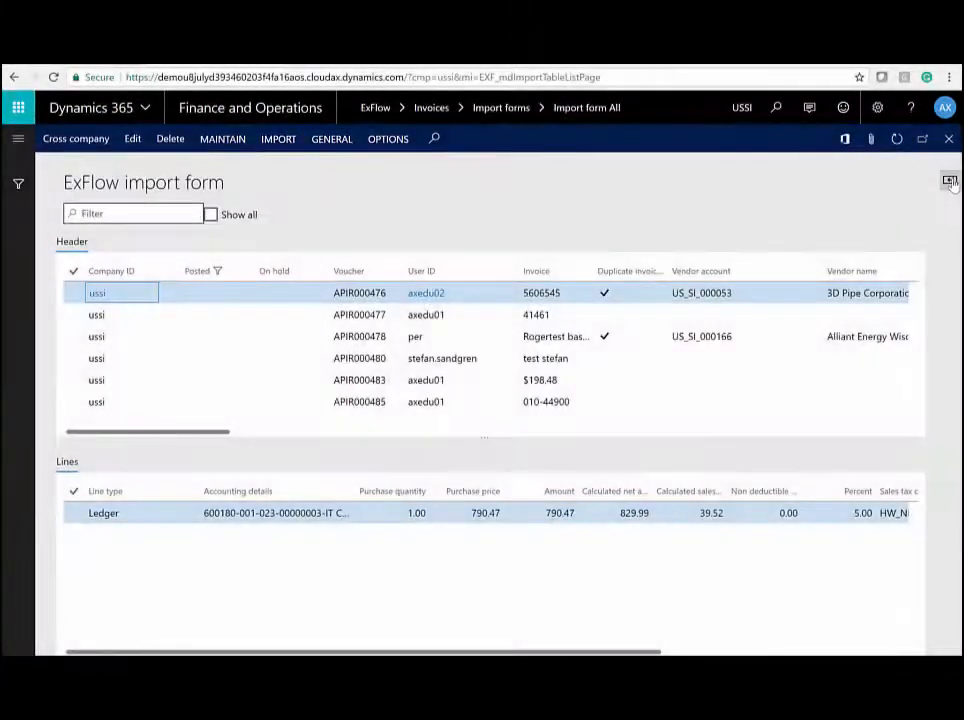
click(948, 180)
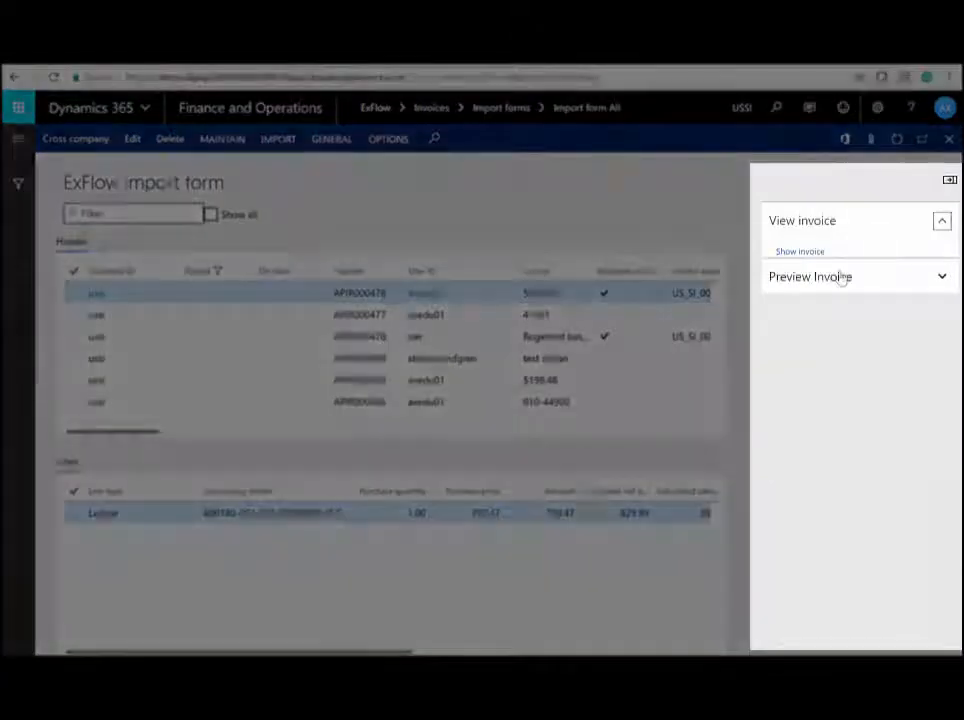
Show invoice 312066 in the ExFlow document form with its ledger line and dimensions.
click(810, 276)
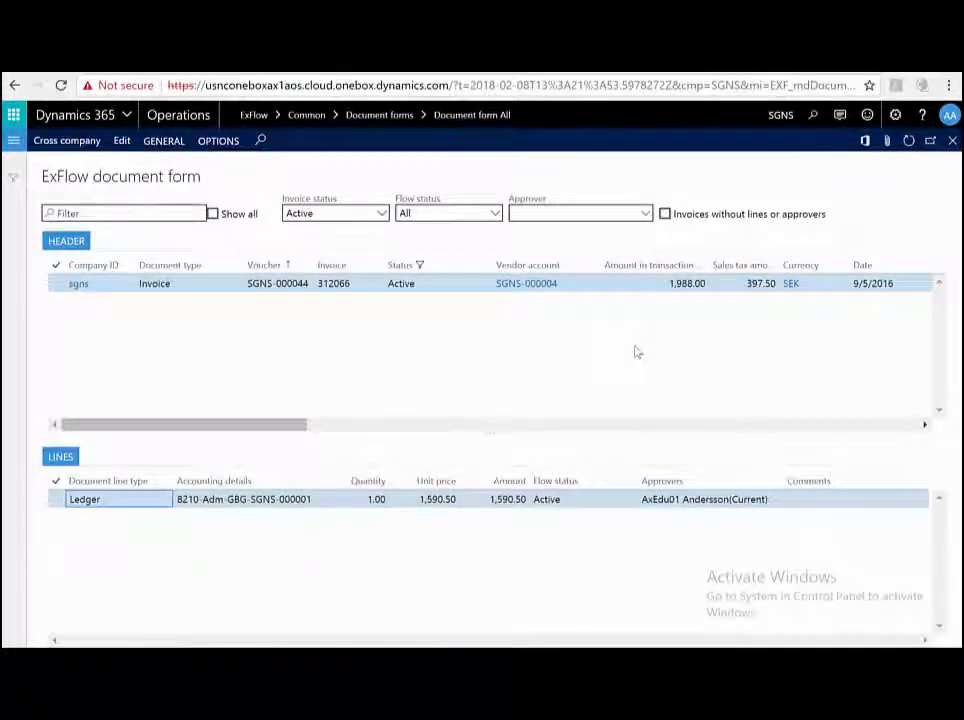
mouse_move(390, 336)
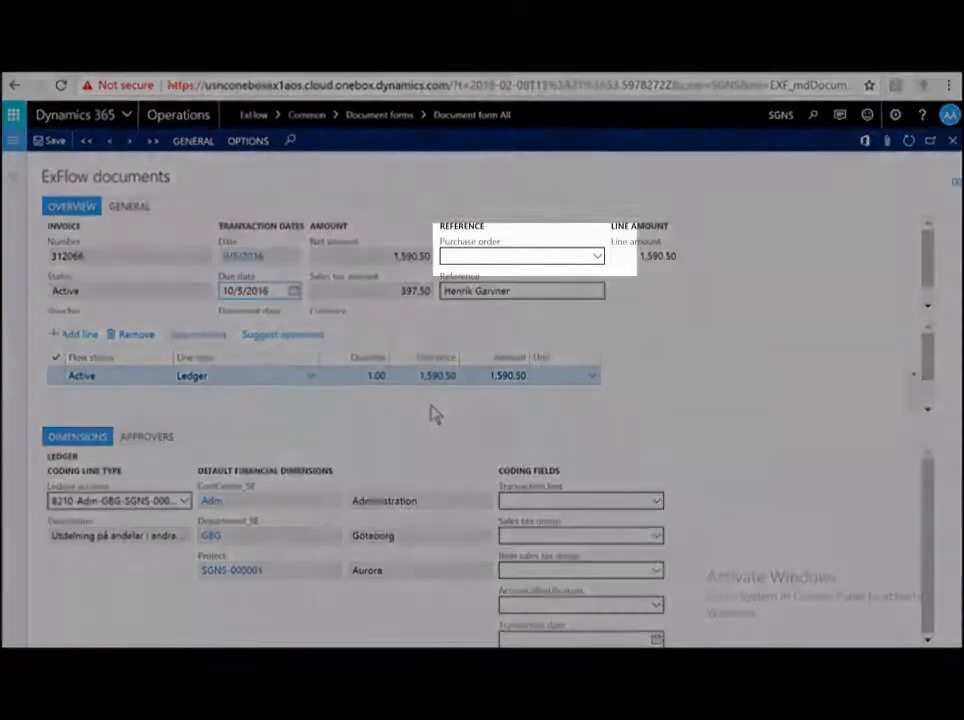
click(520, 256)
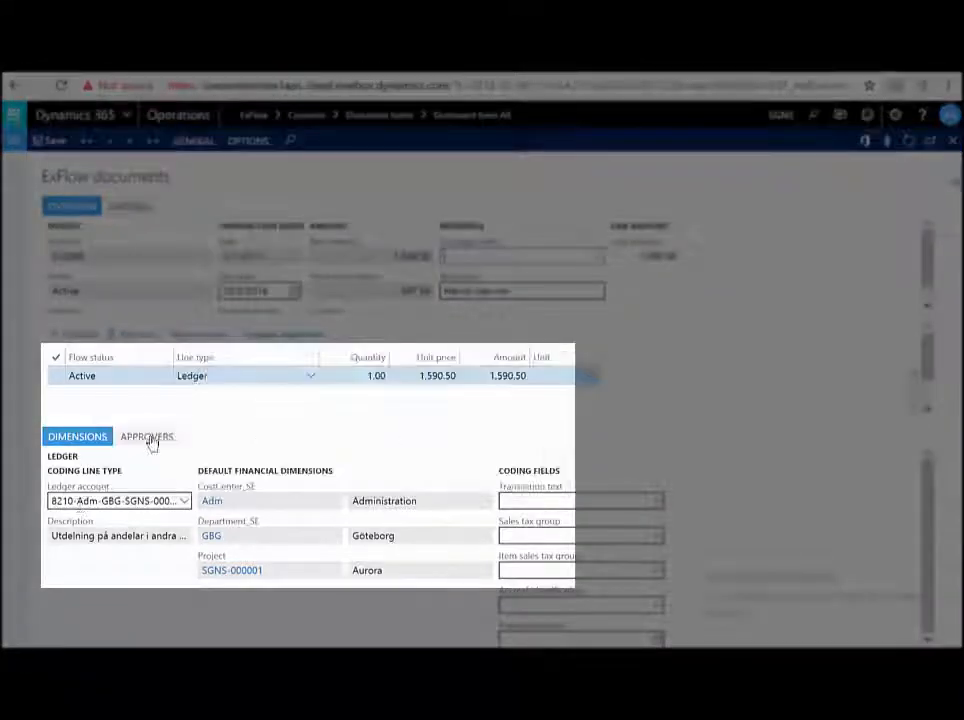
Show the invoice line's approvers and have approvers suggested for it.
click(148, 436)
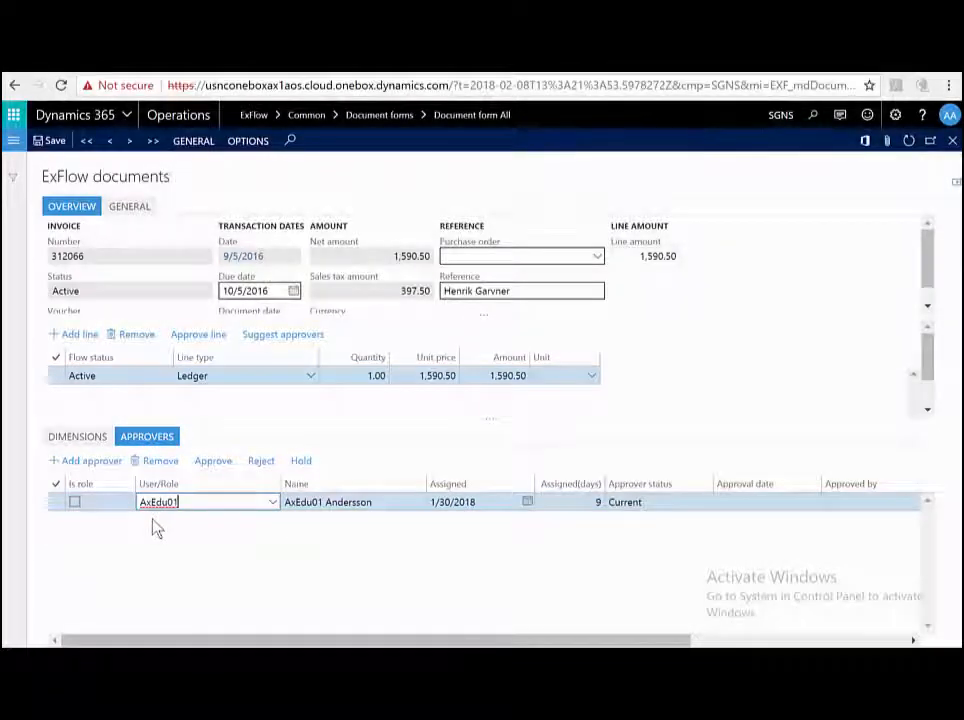
click(436, 376)
text(999,999)
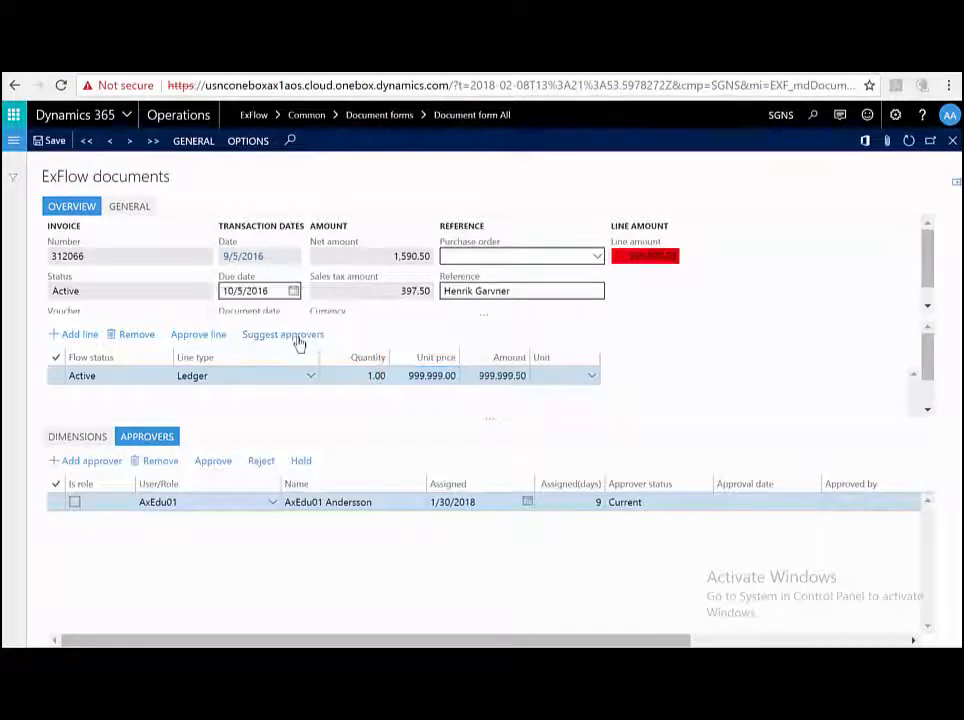
click(284, 334)
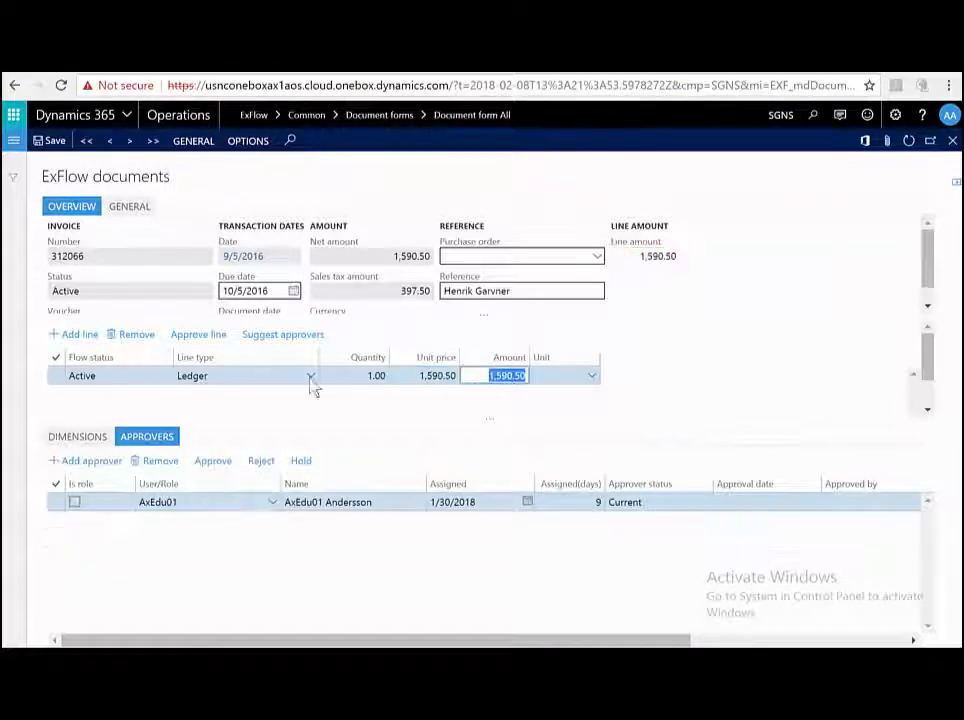
mouse_move(400, 380)
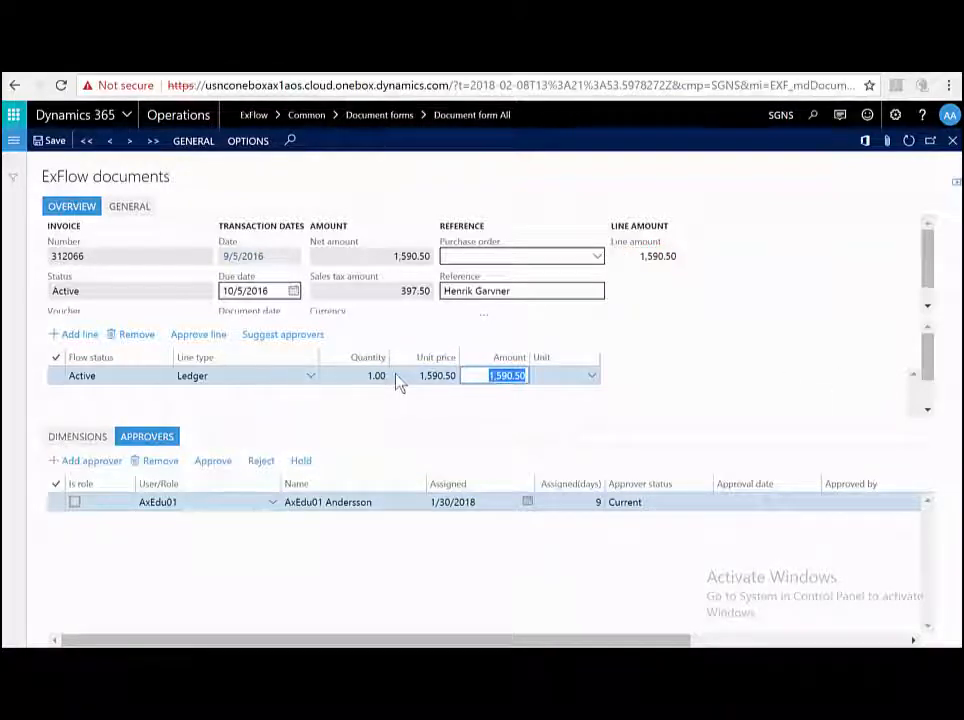
Set the ledger line price to 200 and add a Project line coded to project SGNS-000001.
click(56, 376)
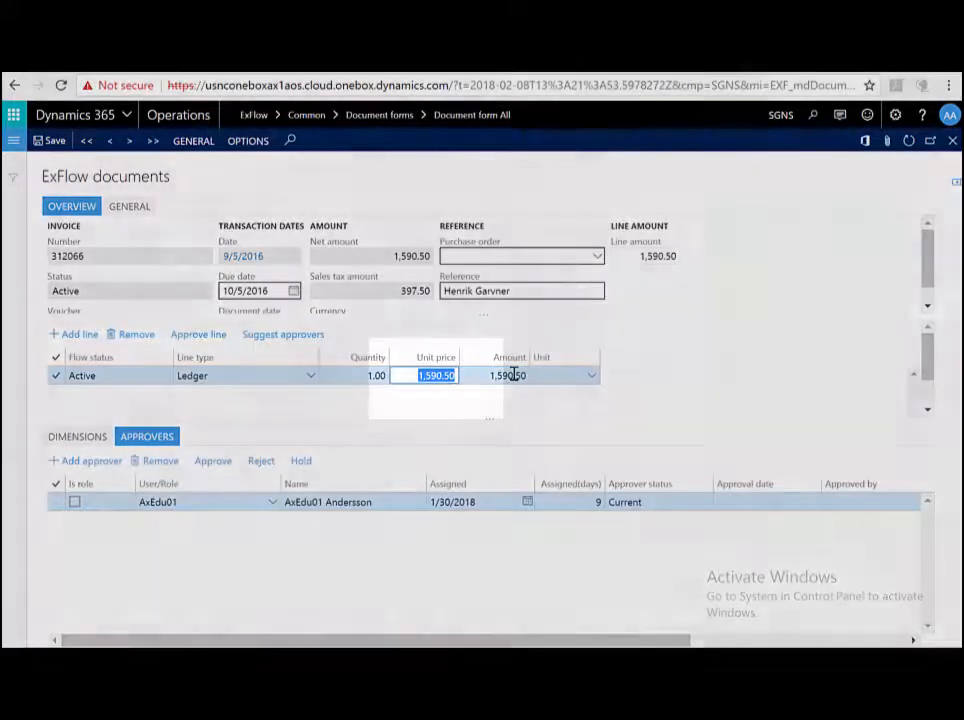
text(200.00)
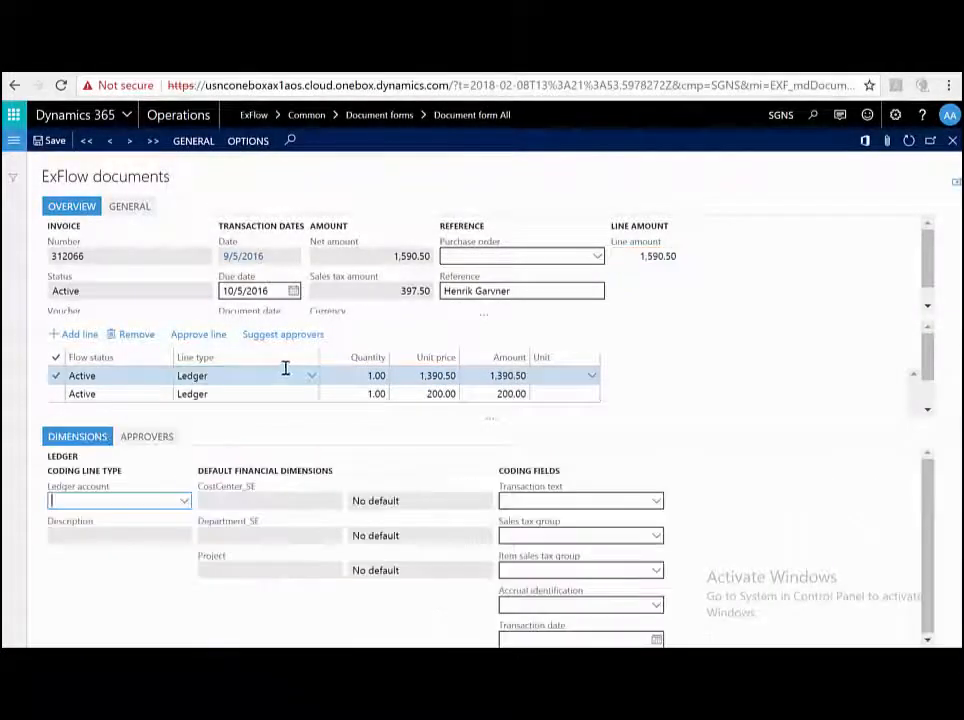
click(310, 376)
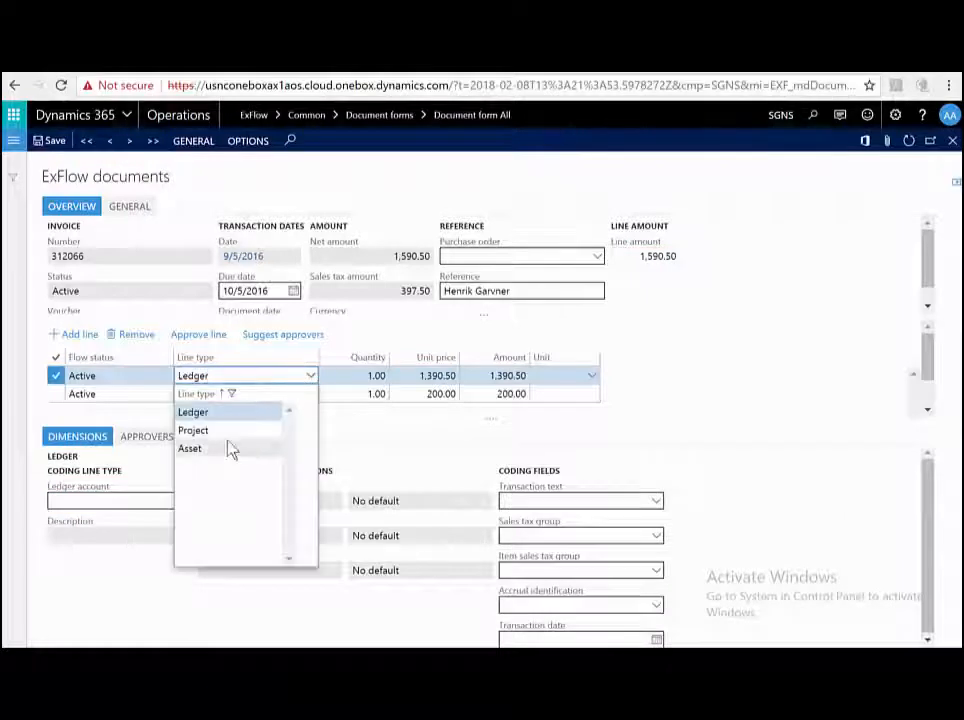
click(192, 430)
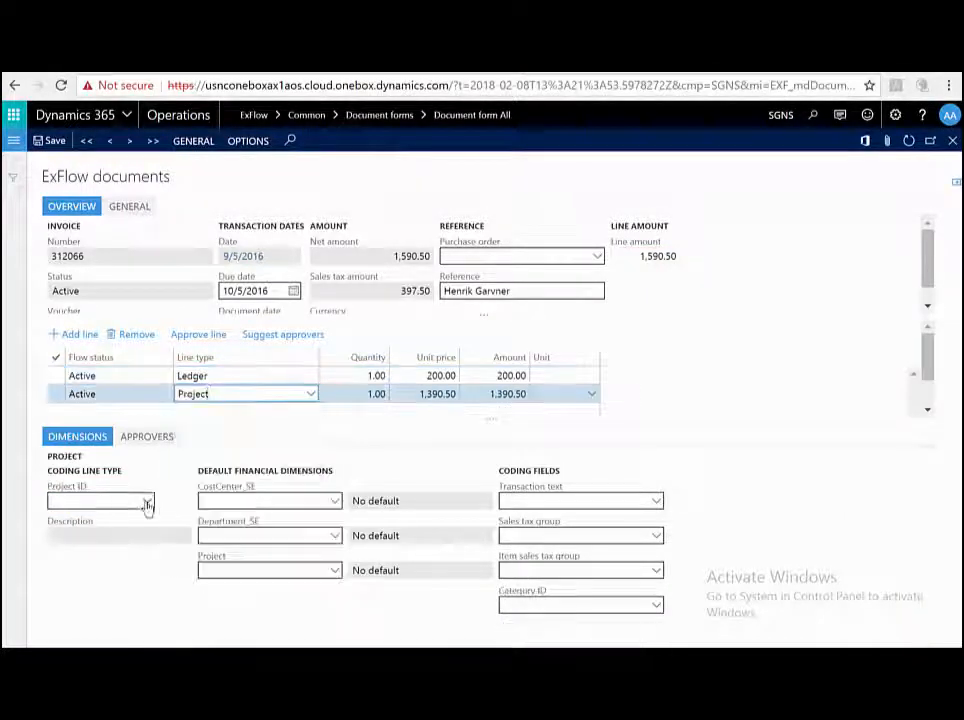
click(100, 500)
text(SGNS-000001)
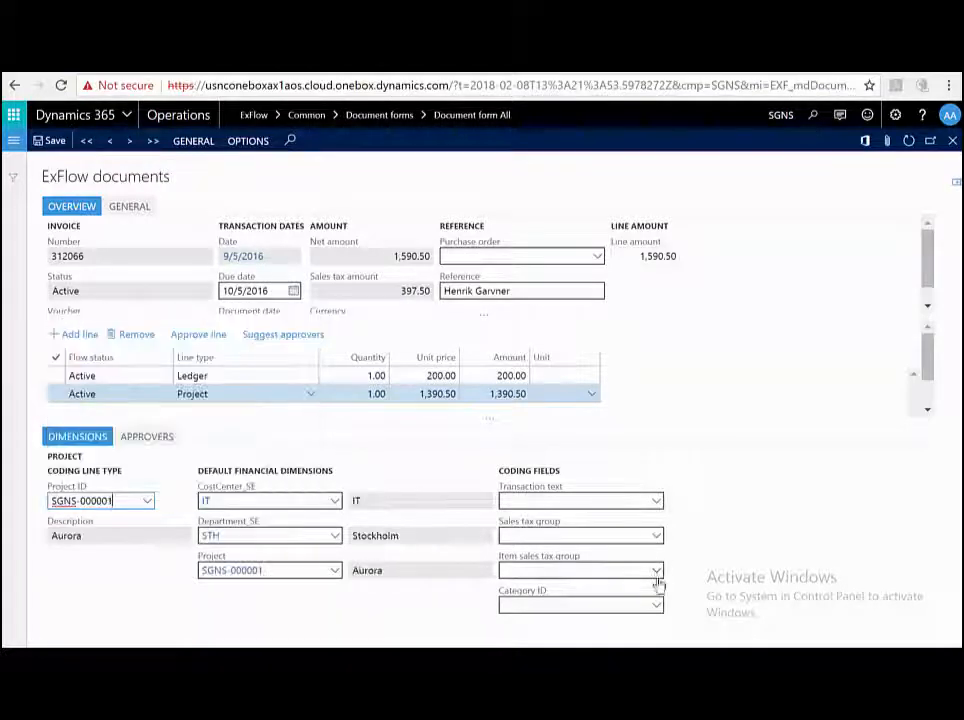
Give the project line category computers and show its approvers list.
click(656, 604)
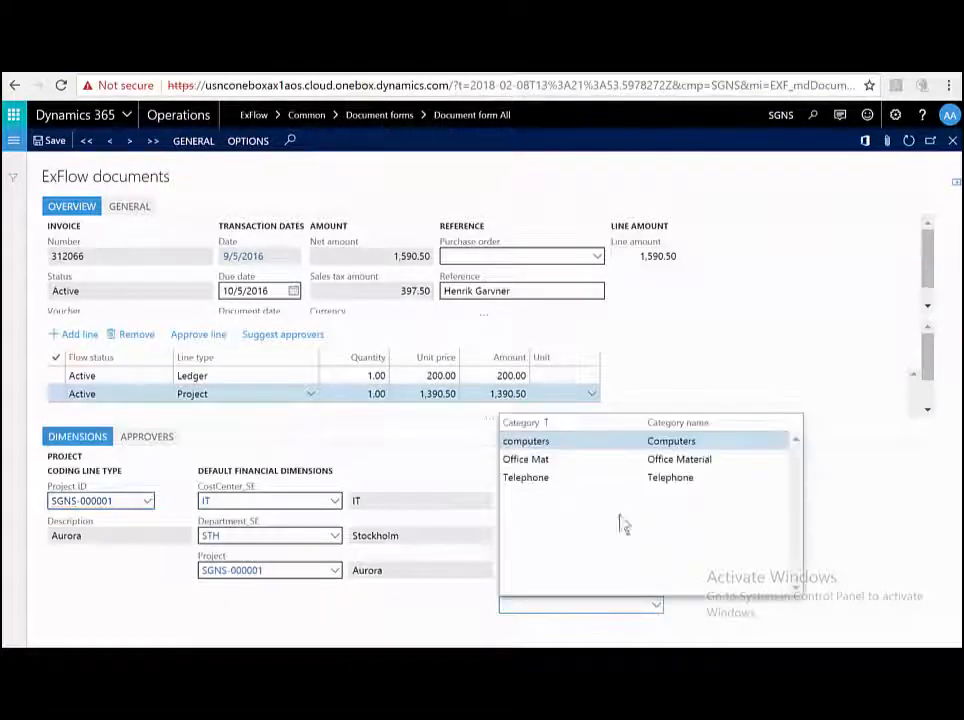
click(524, 442)
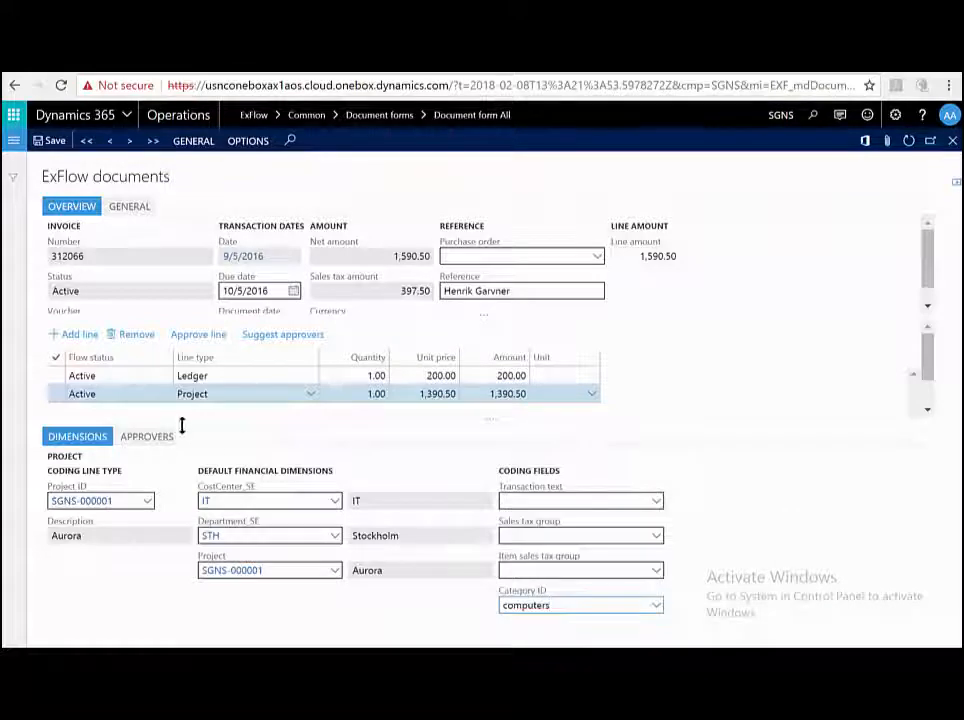
click(148, 436)
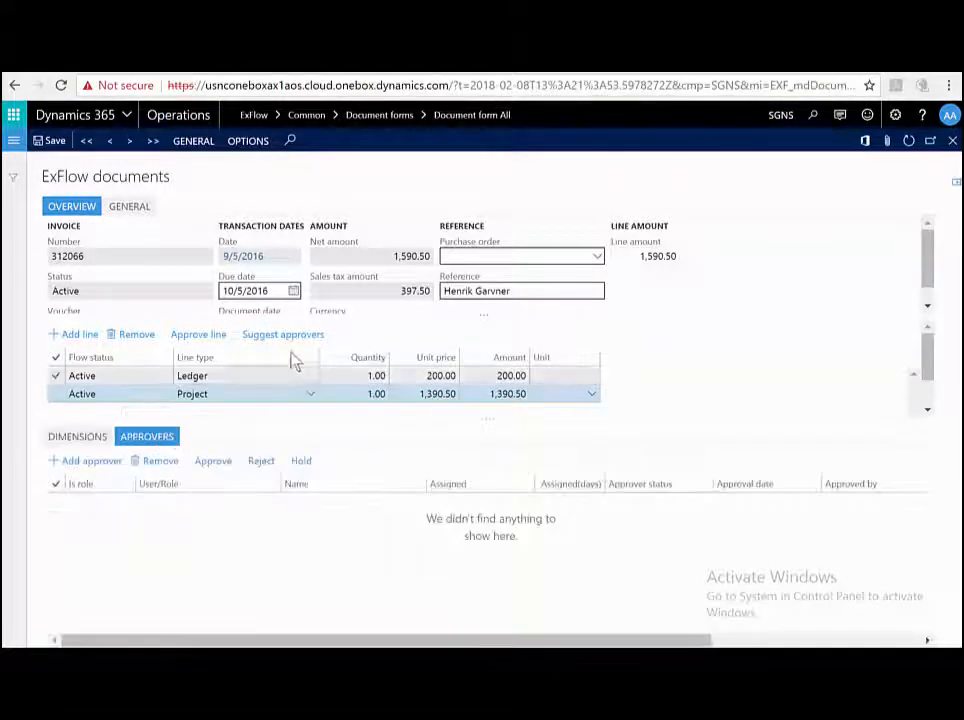
View invoice APIR000399 from Alliant Energy Wisconsin for 266.30 in the approval portal.
click(282, 334)
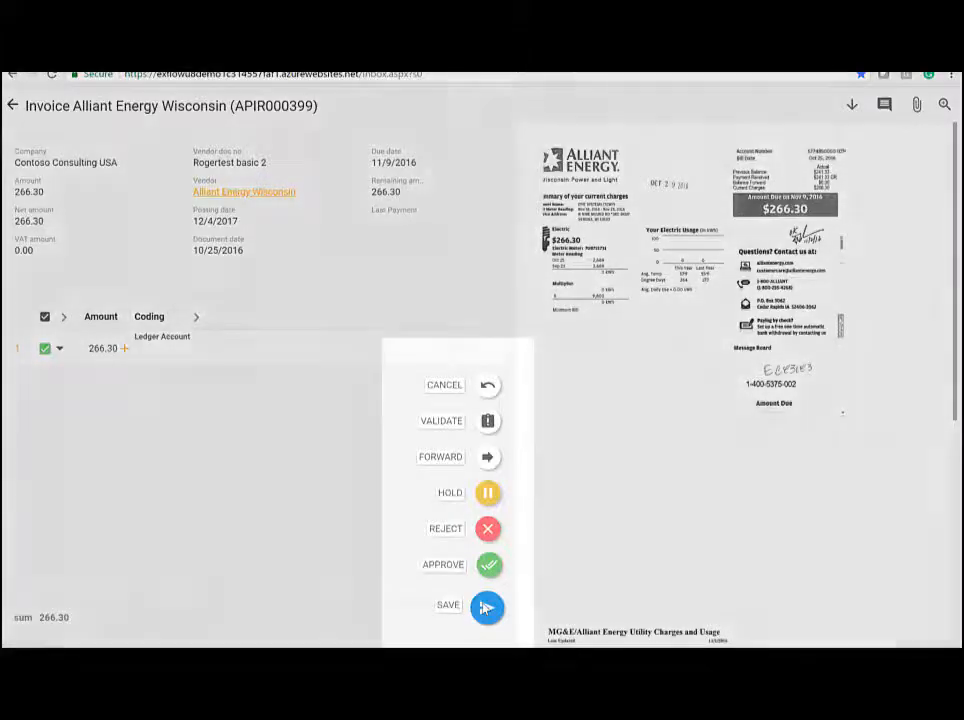
click(488, 608)
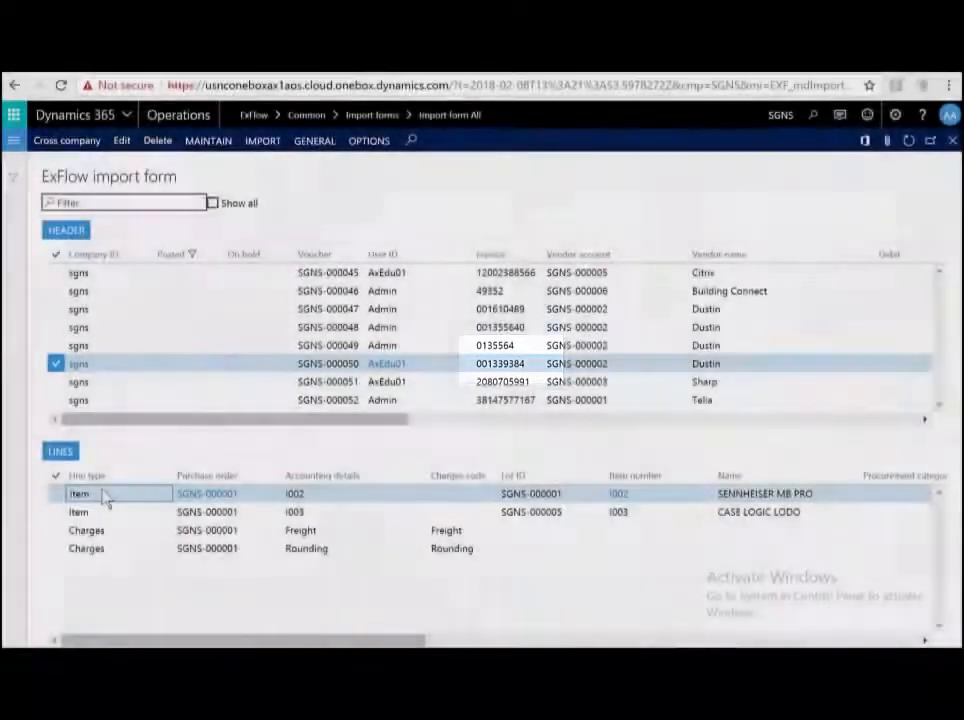
click(112, 492)
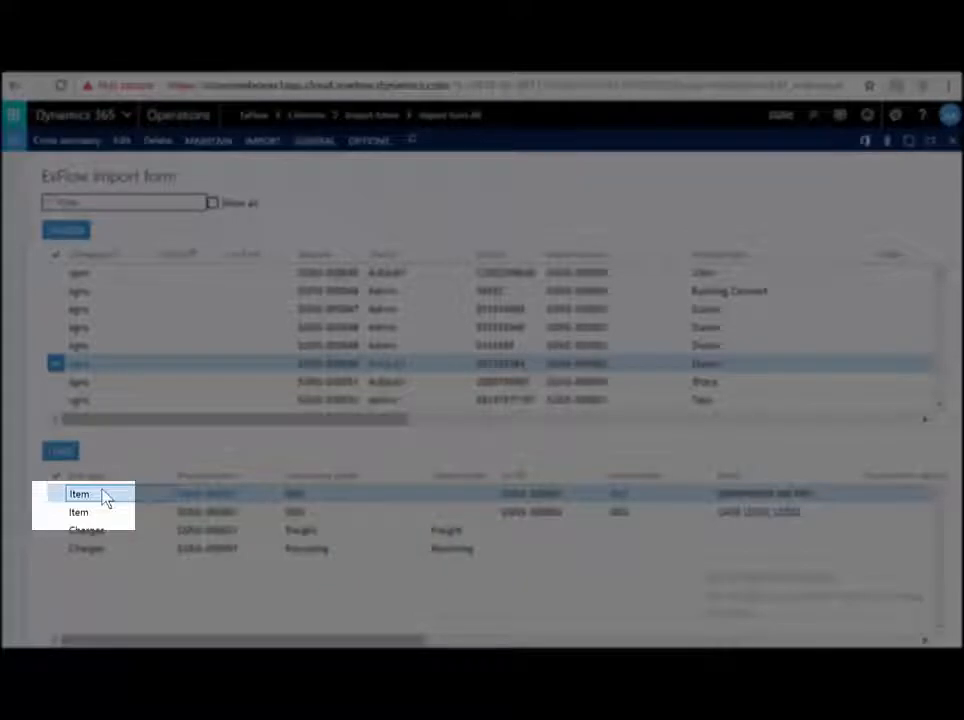
click(80, 492)
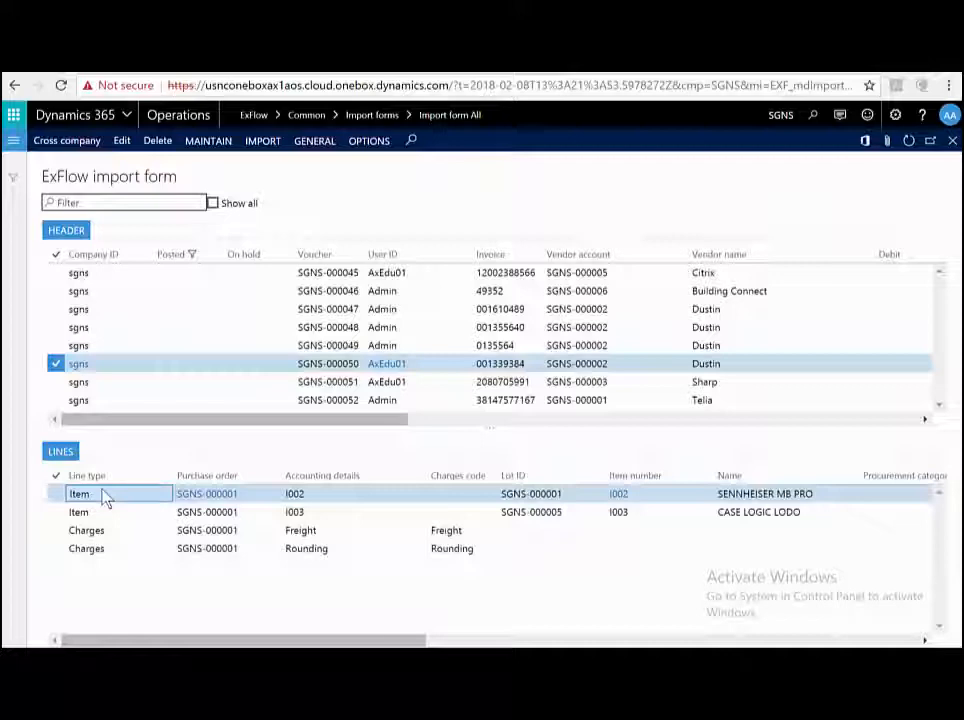
click(104, 492)
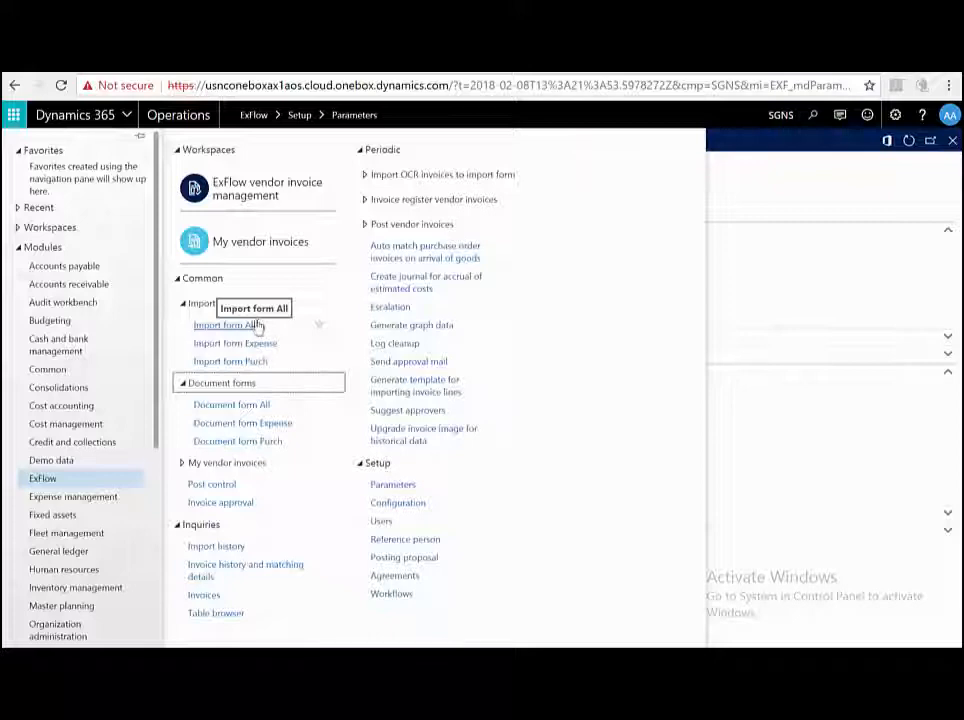
Validate and post voucher SGNS-000047 from Import form All and review the matched-with-differences messages.
click(224, 324)
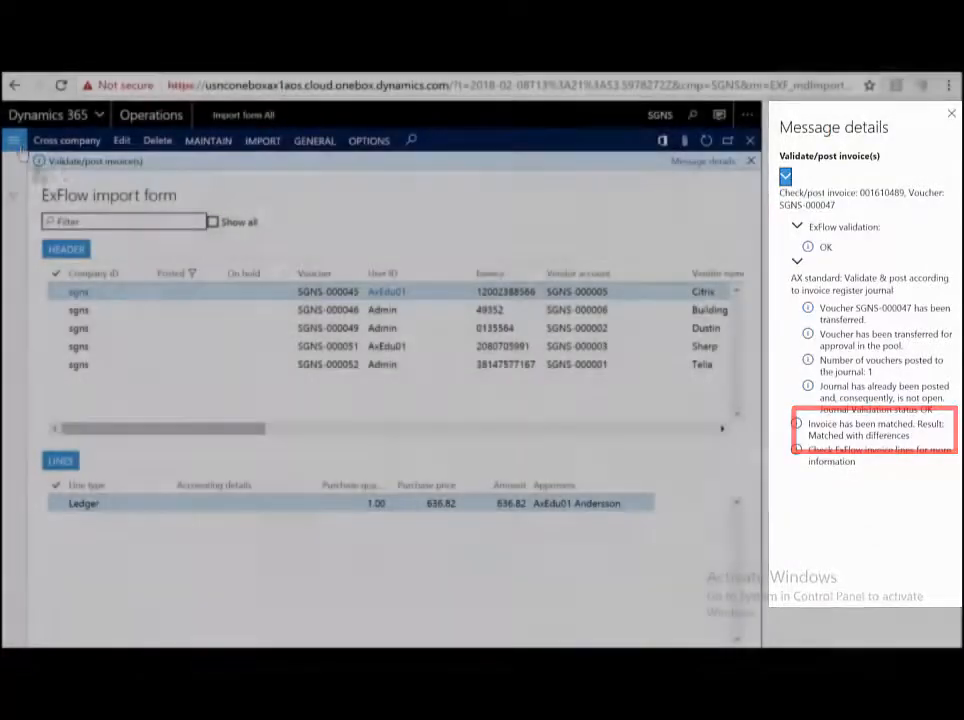
click(12, 140)
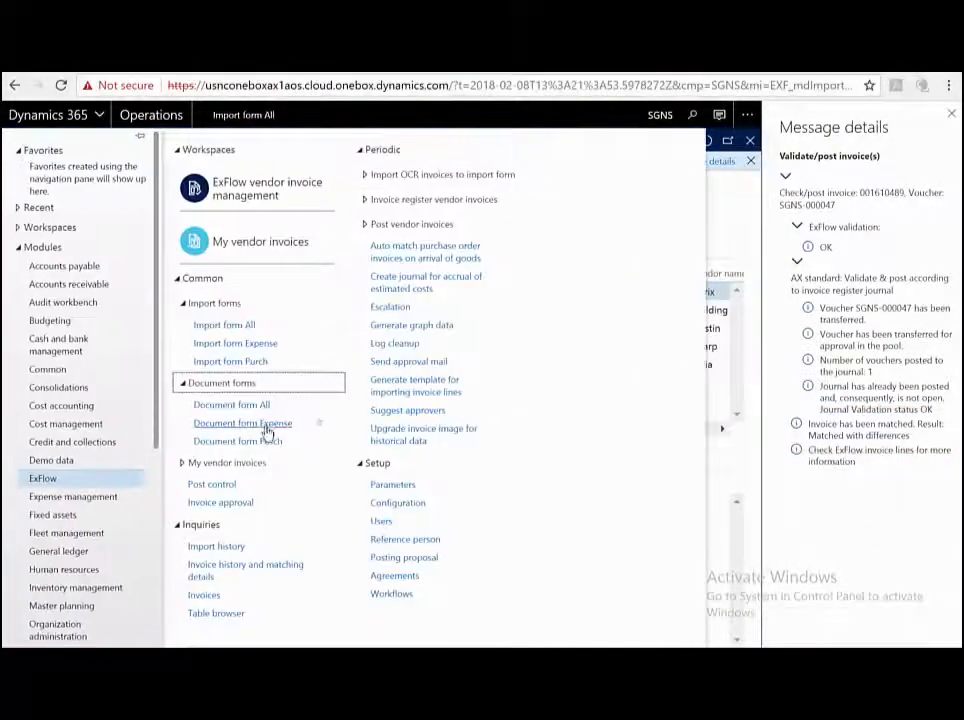
click(232, 404)
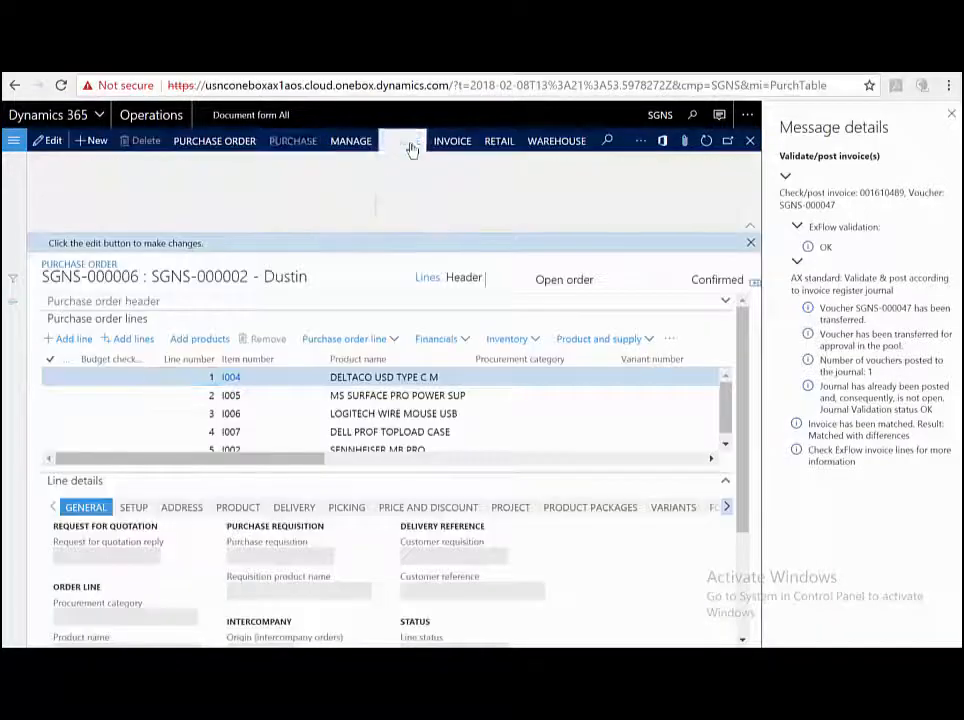
Leave the Dustin purchase order for the ExFlow Document form All listing vendor invoices.
click(402, 140)
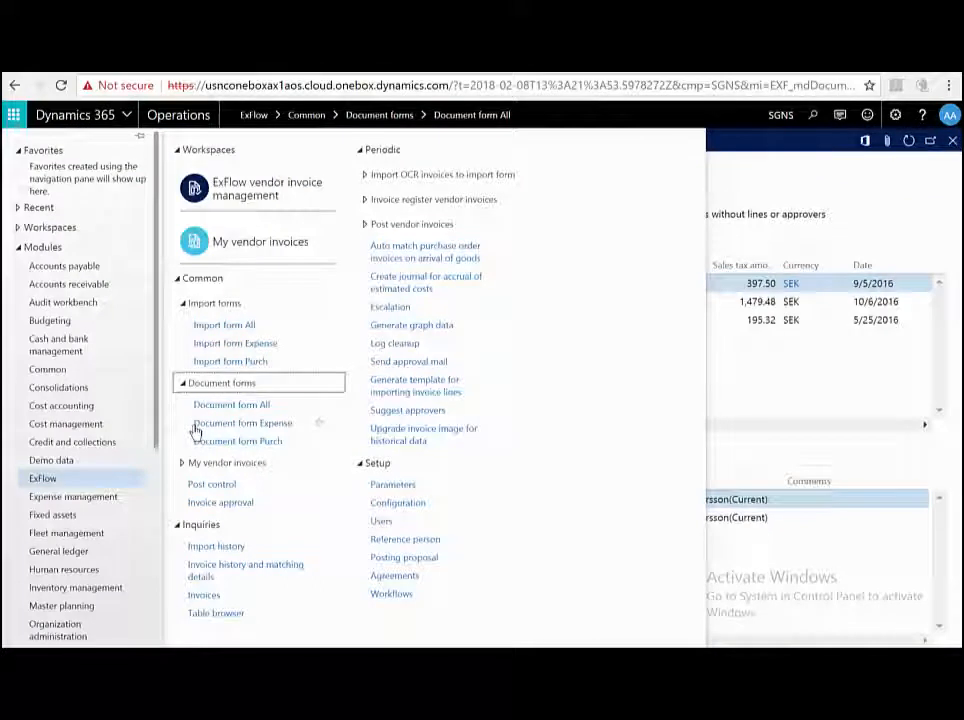
mouse_move(568, 290)
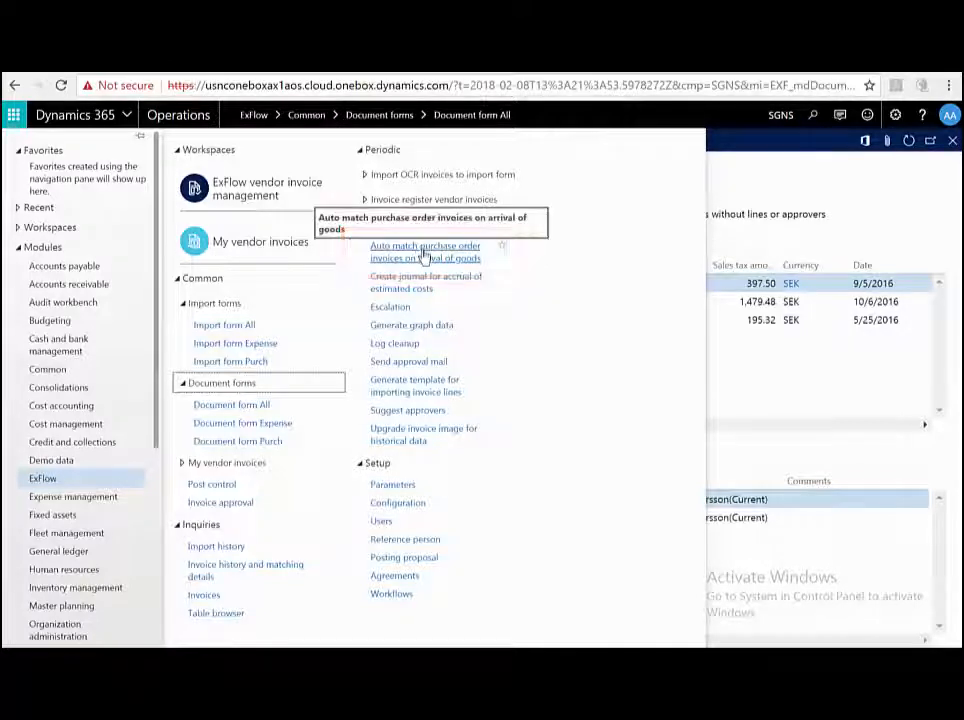
Run auto-matching of active purchase order invoices on arrival of goods.
click(424, 252)
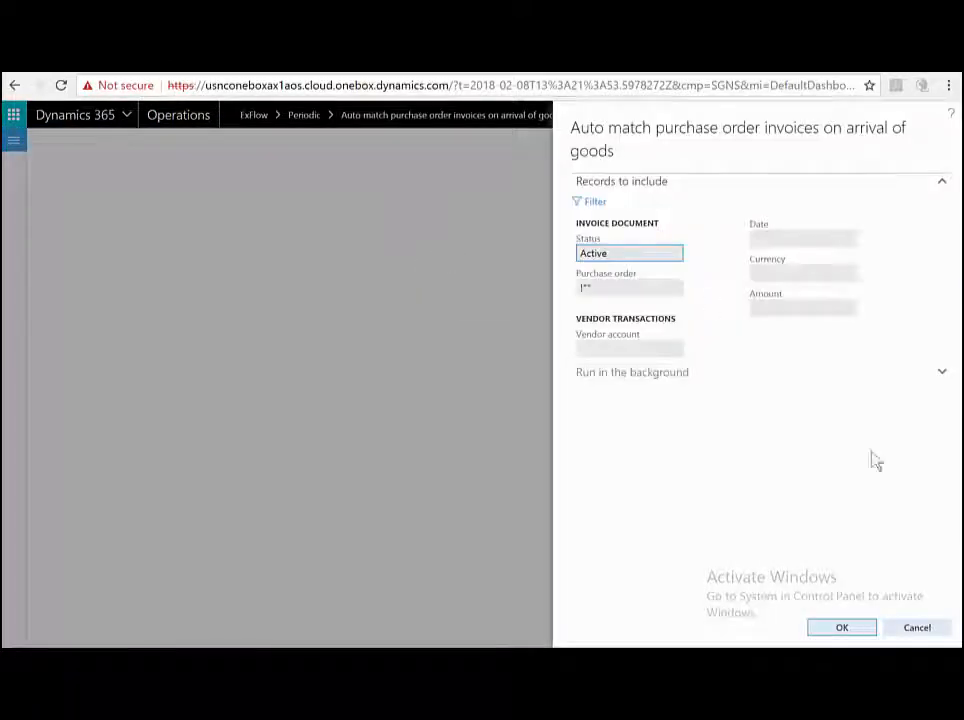
click(840, 628)
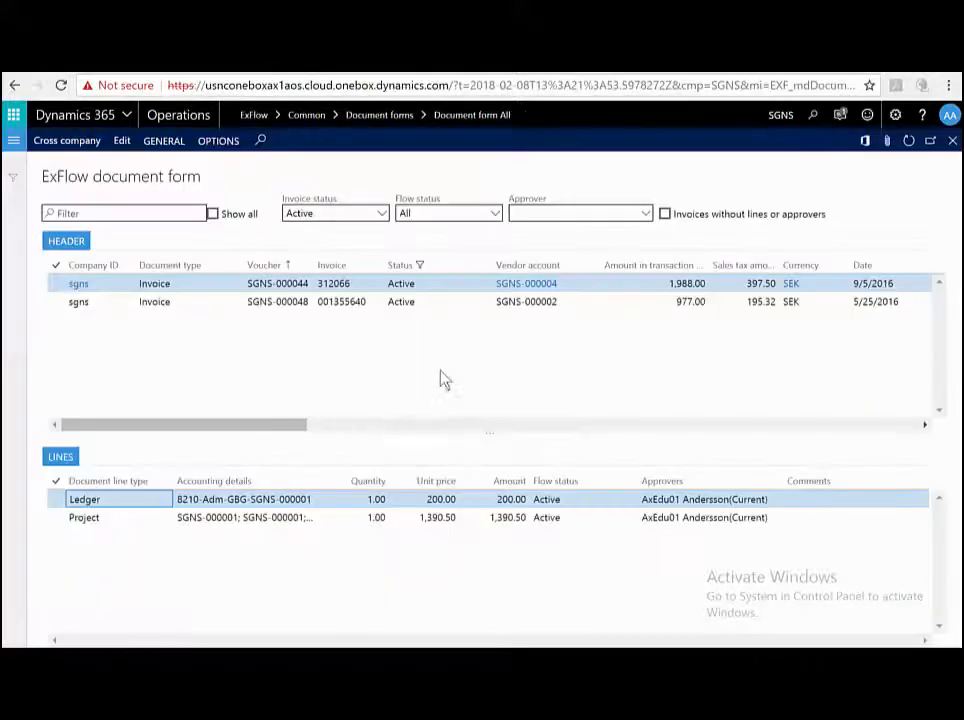
mouse_move(440, 360)
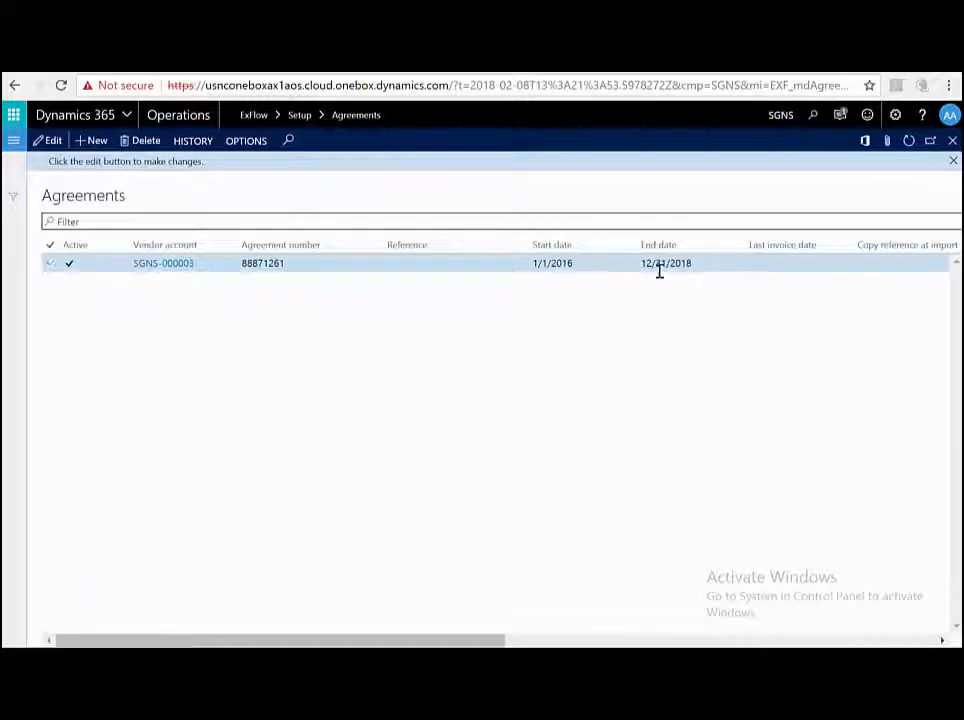
Review agreement 88871261 for SGNS-000001: daily recurrence, 178,000.00 total invoice amount and action type.
scroll(right, 3)
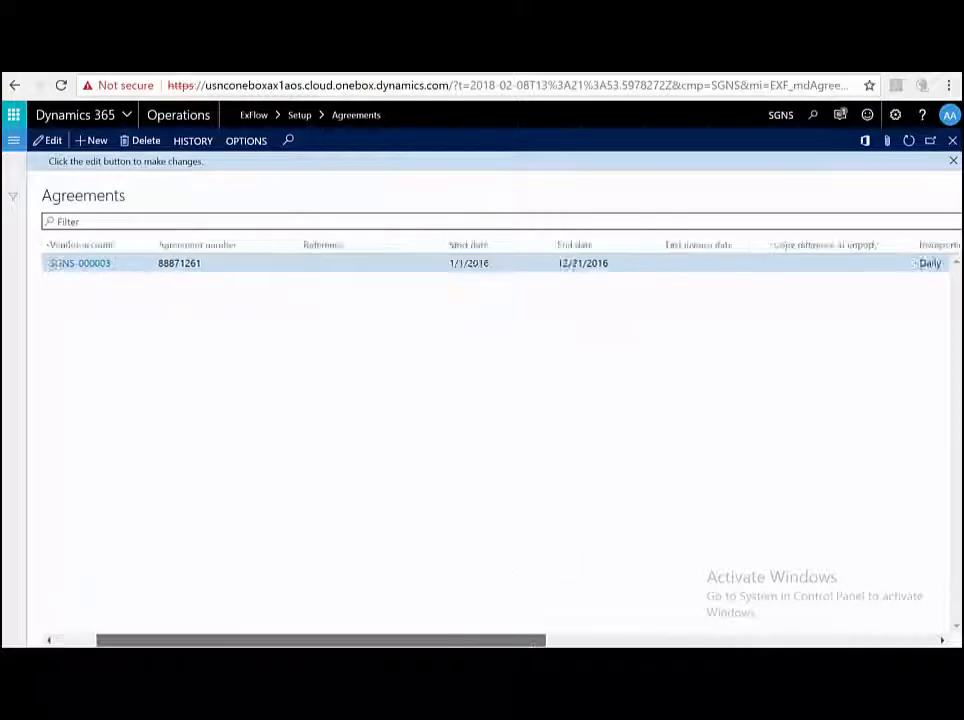
scroll(right, 3)
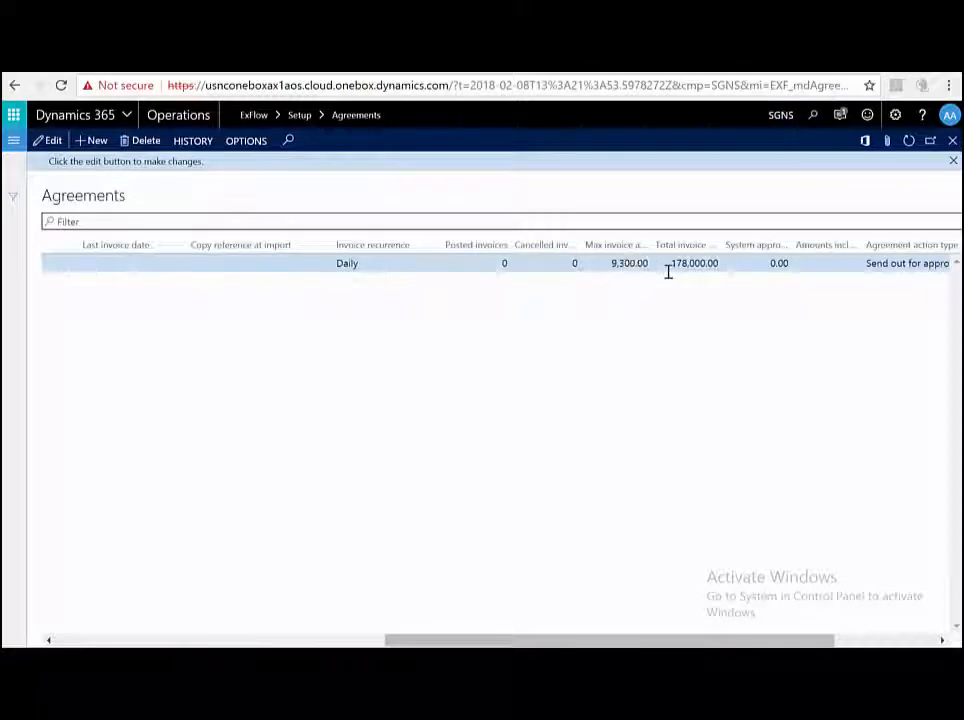
click(694, 262)
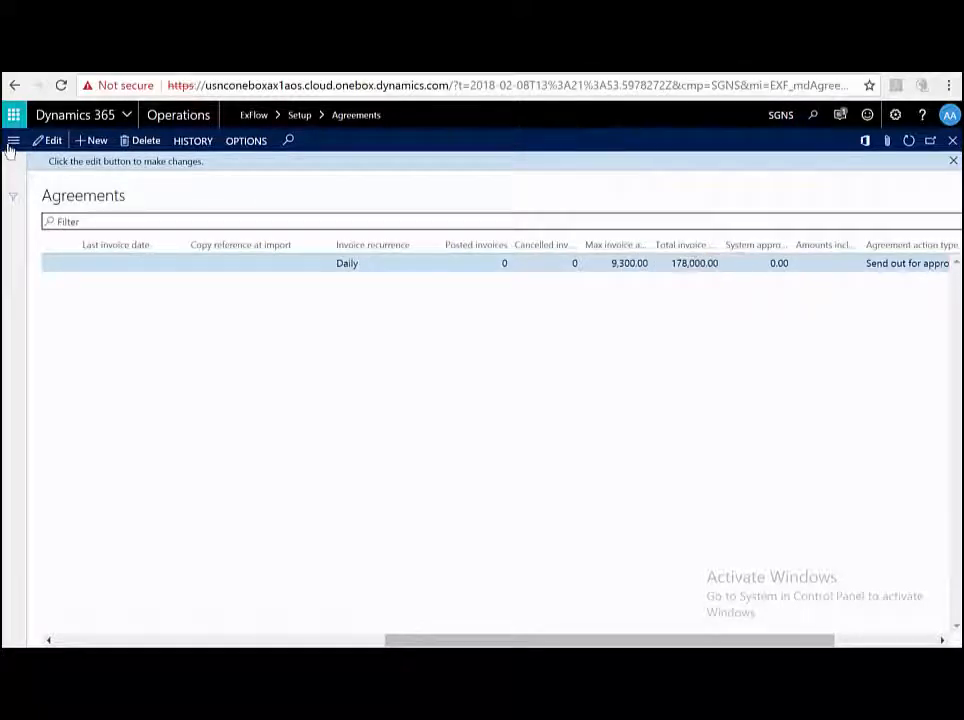
Review the SGNS-000003 posting proposal splitting costs 70/20/10 across 1070 Adm, 1070 IT and 5210 Adm STH.
click(14, 140)
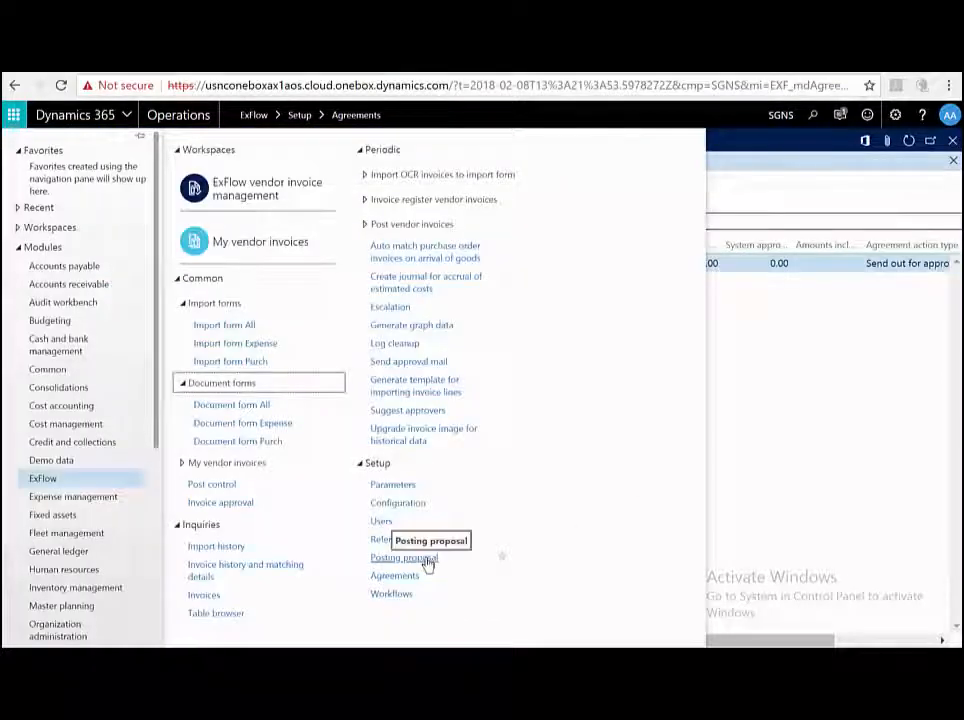
click(404, 558)
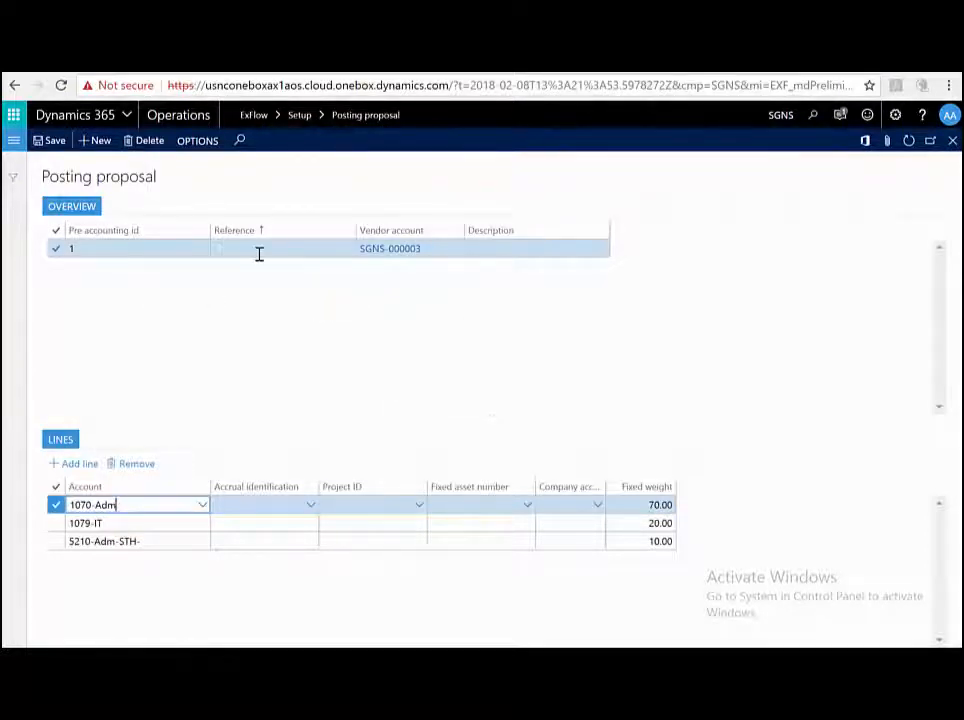
click(104, 540)
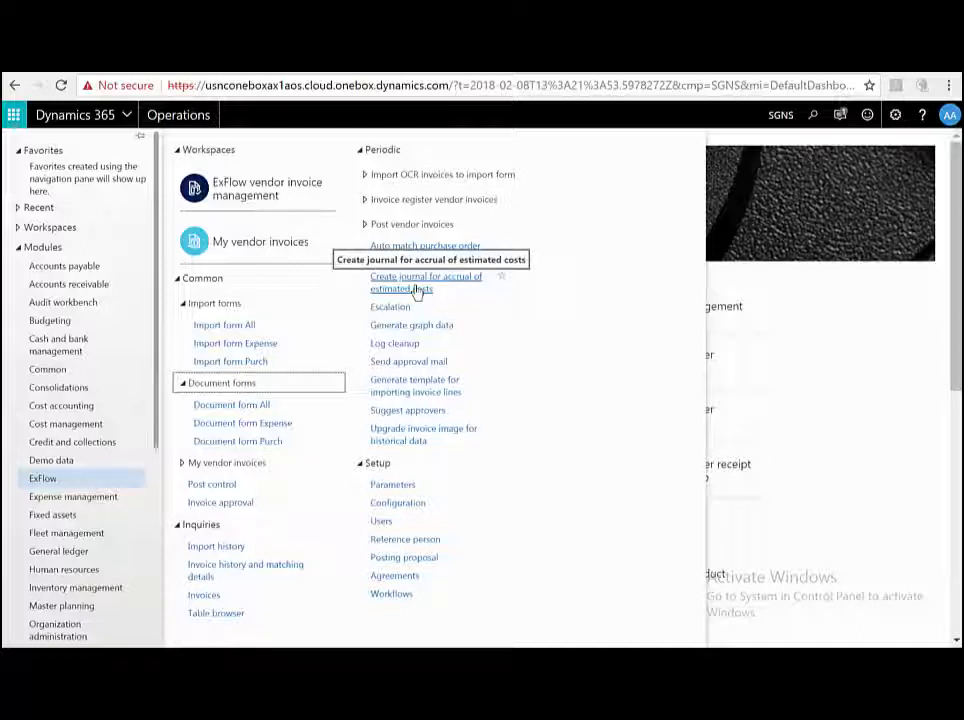
Create the general journal accruing estimated ExFlow costs to 1/31/2018, reversing 2/1/2018.
click(424, 282)
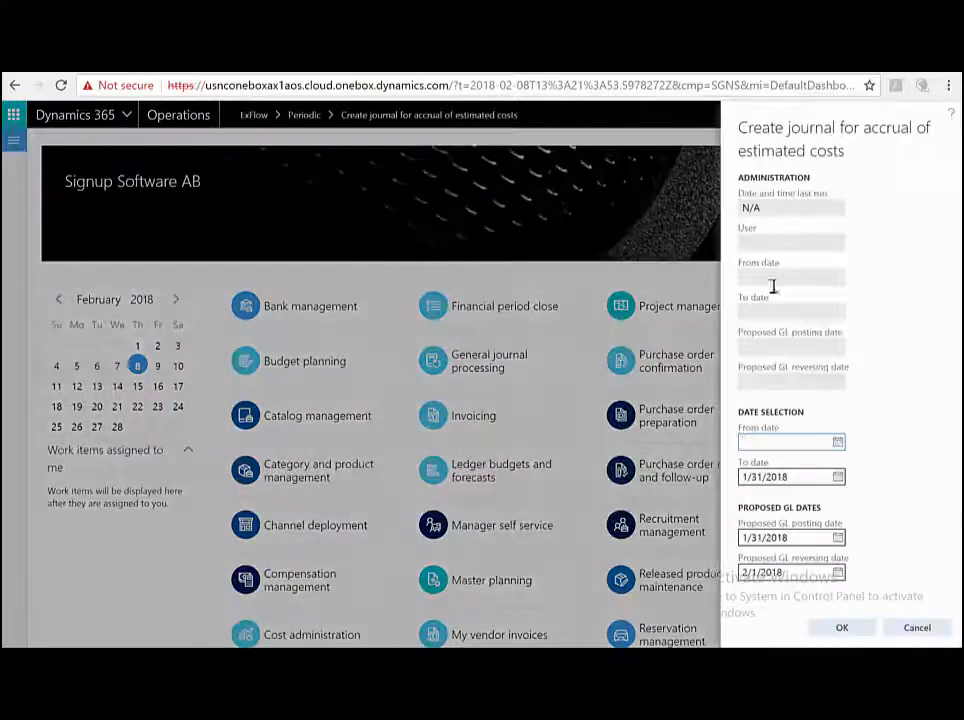
click(840, 628)
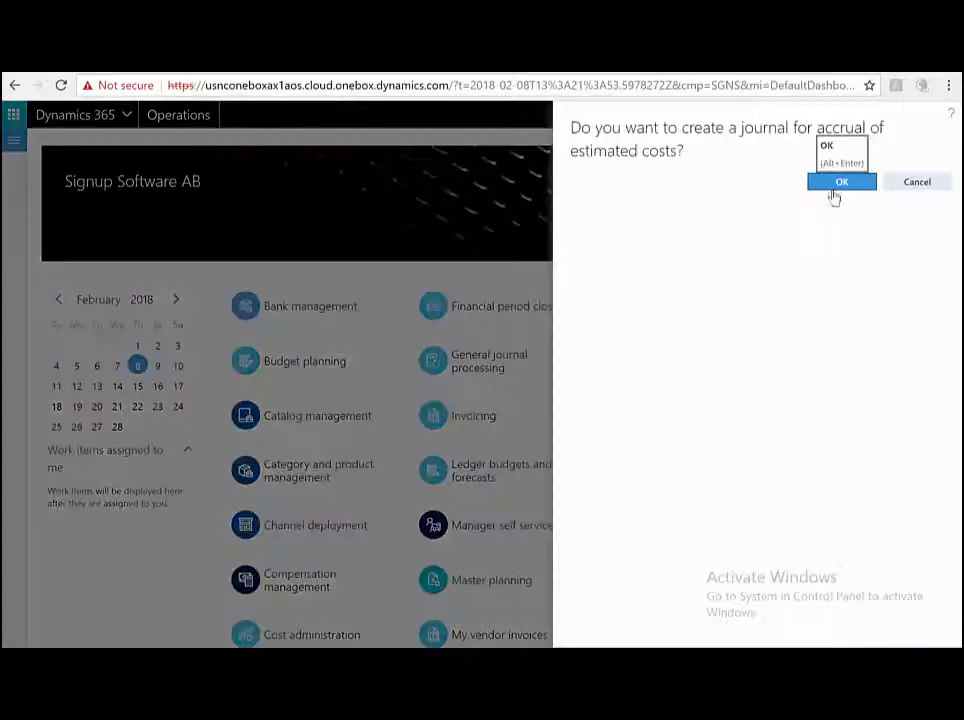
click(840, 180)
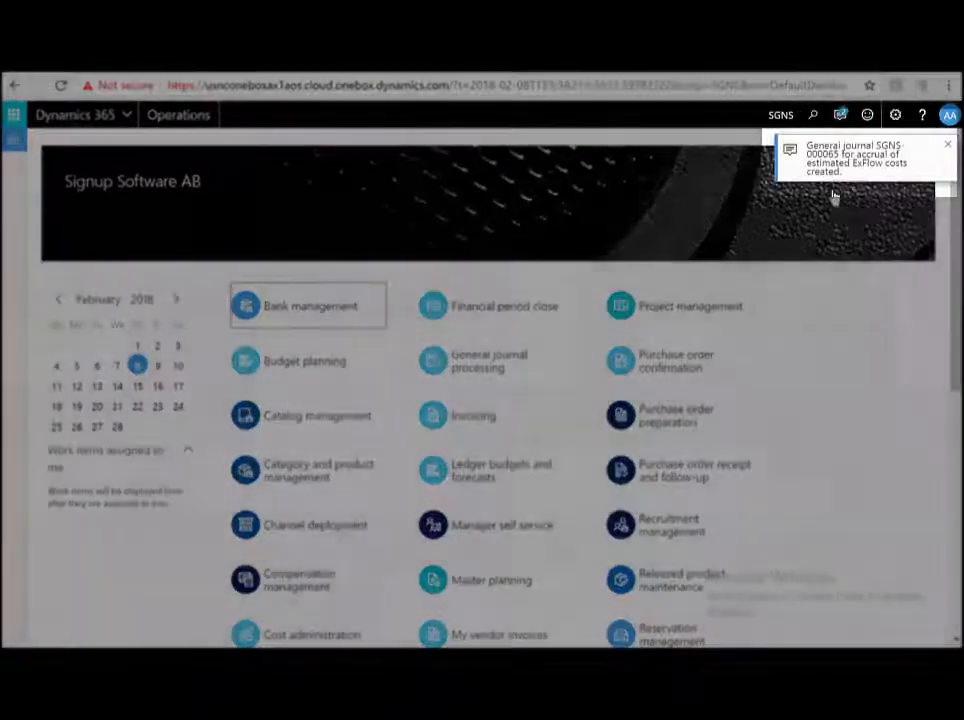